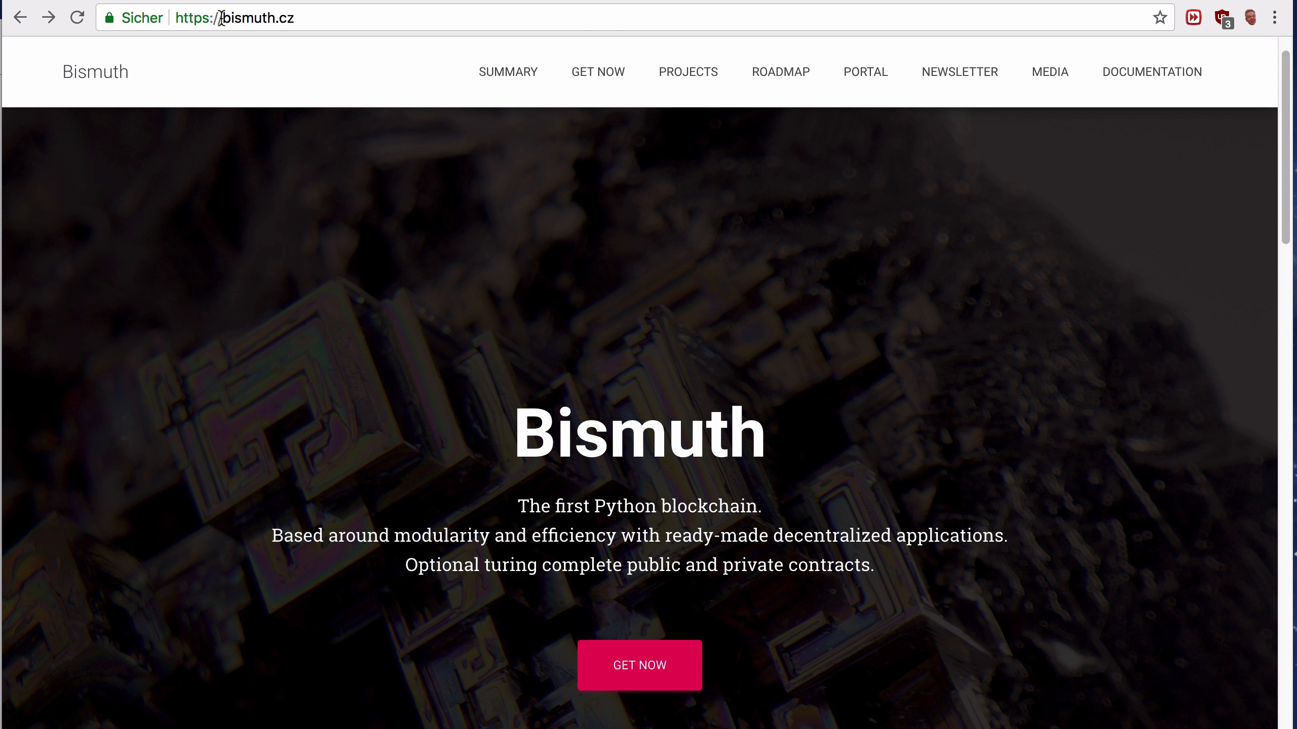
{"action": "mouse_move", "coordinate": [771, 647]}
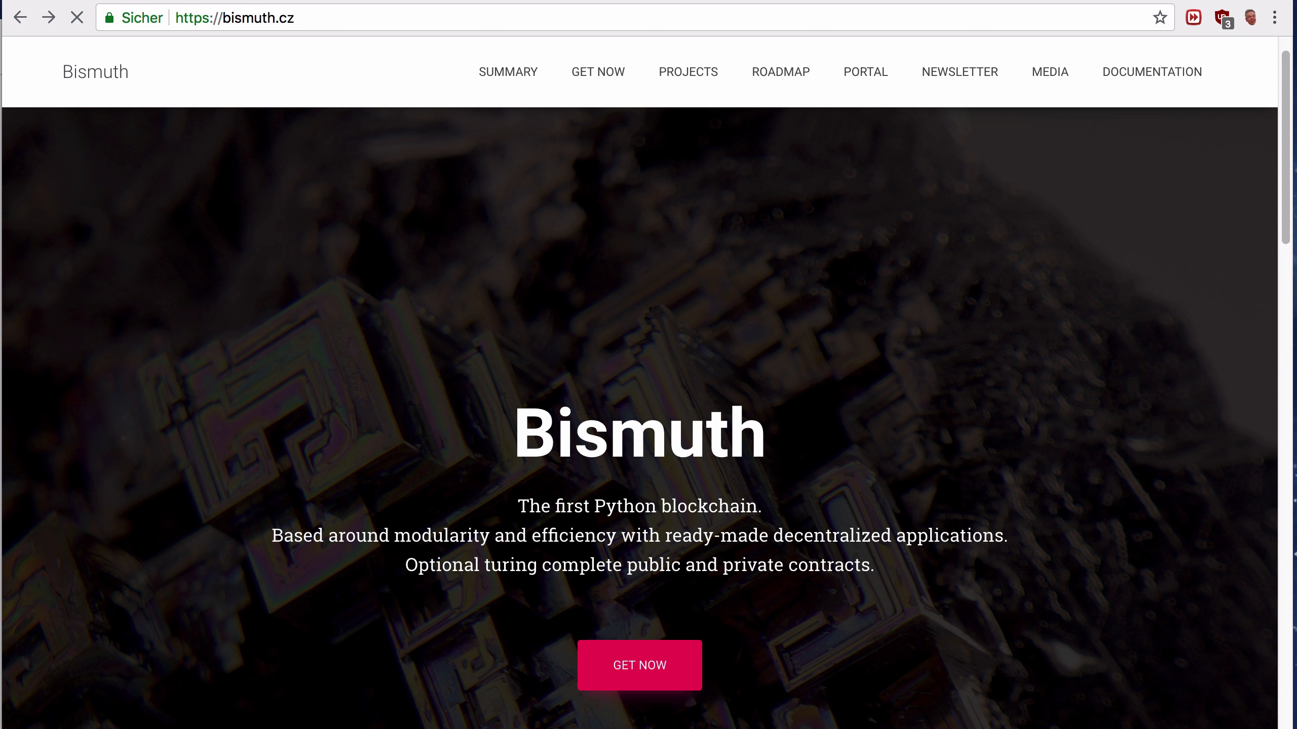
Follow GET NOW from bismuth.cz to the Bismuth GitHub releases page listing version 4.2.5.3
{"action": "left_click", "coordinate": [597, 71]}
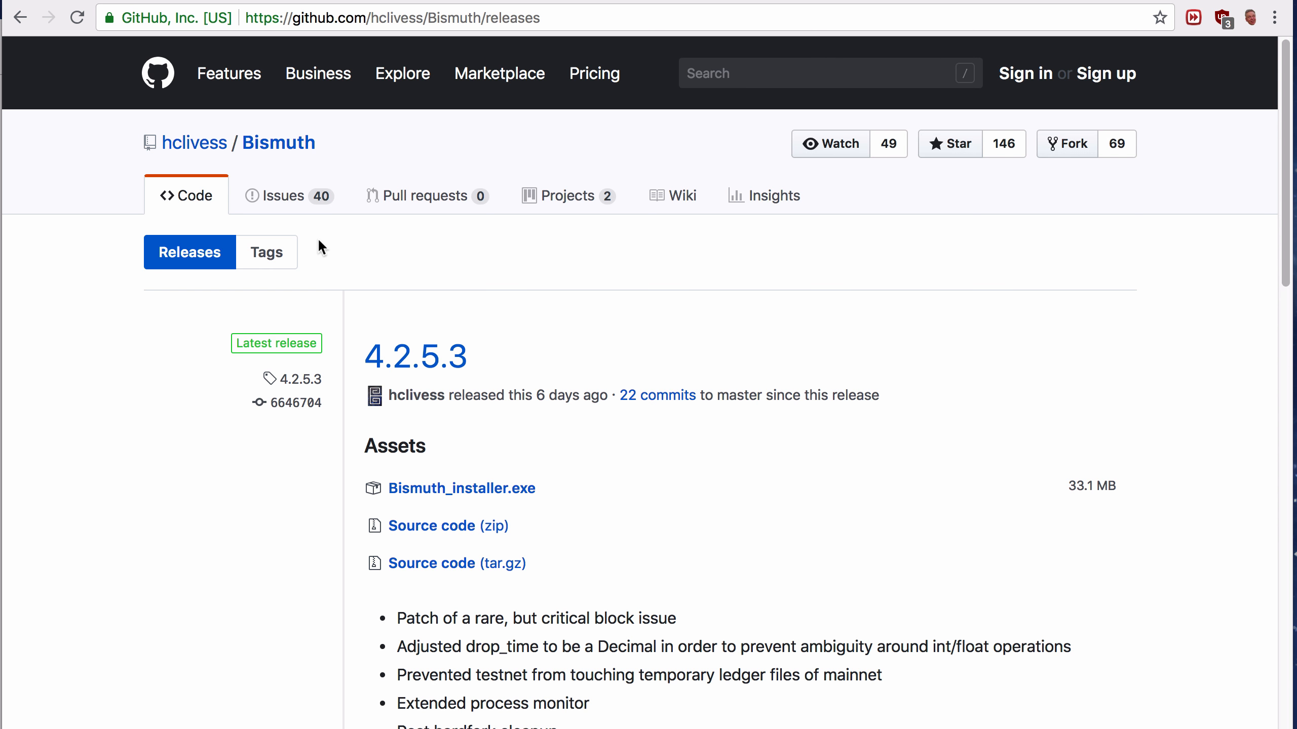
{"action": "mouse_move", "coordinate": [450, 310]}
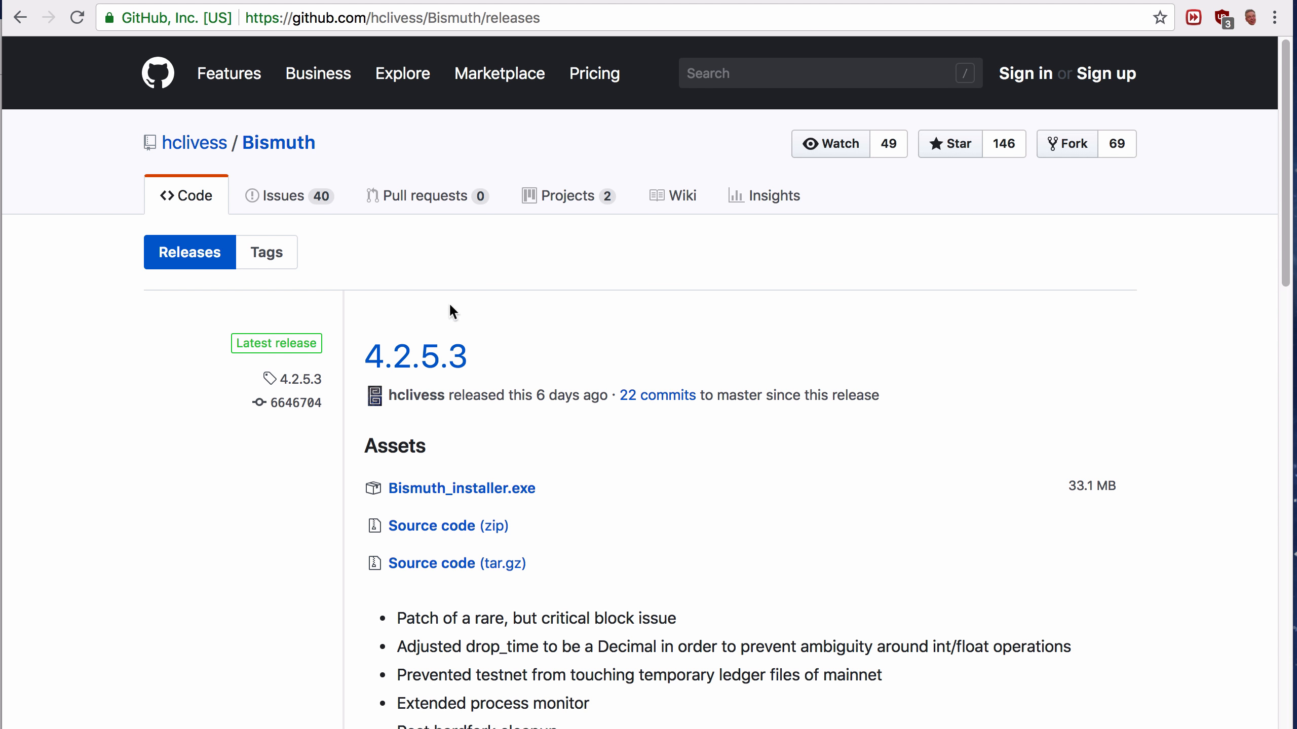
{"action": "mouse_move", "coordinate": [333, 360]}
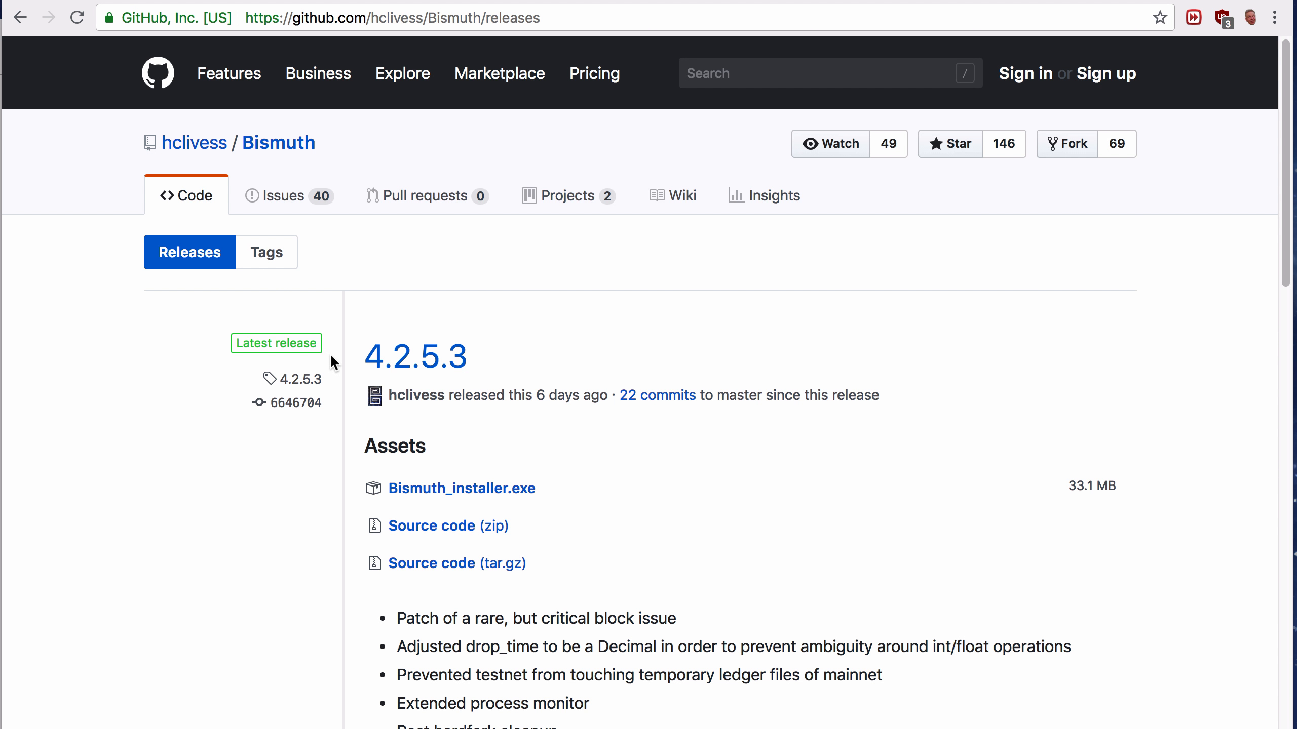
{"action": "mouse_move", "coordinate": [450, 559]}
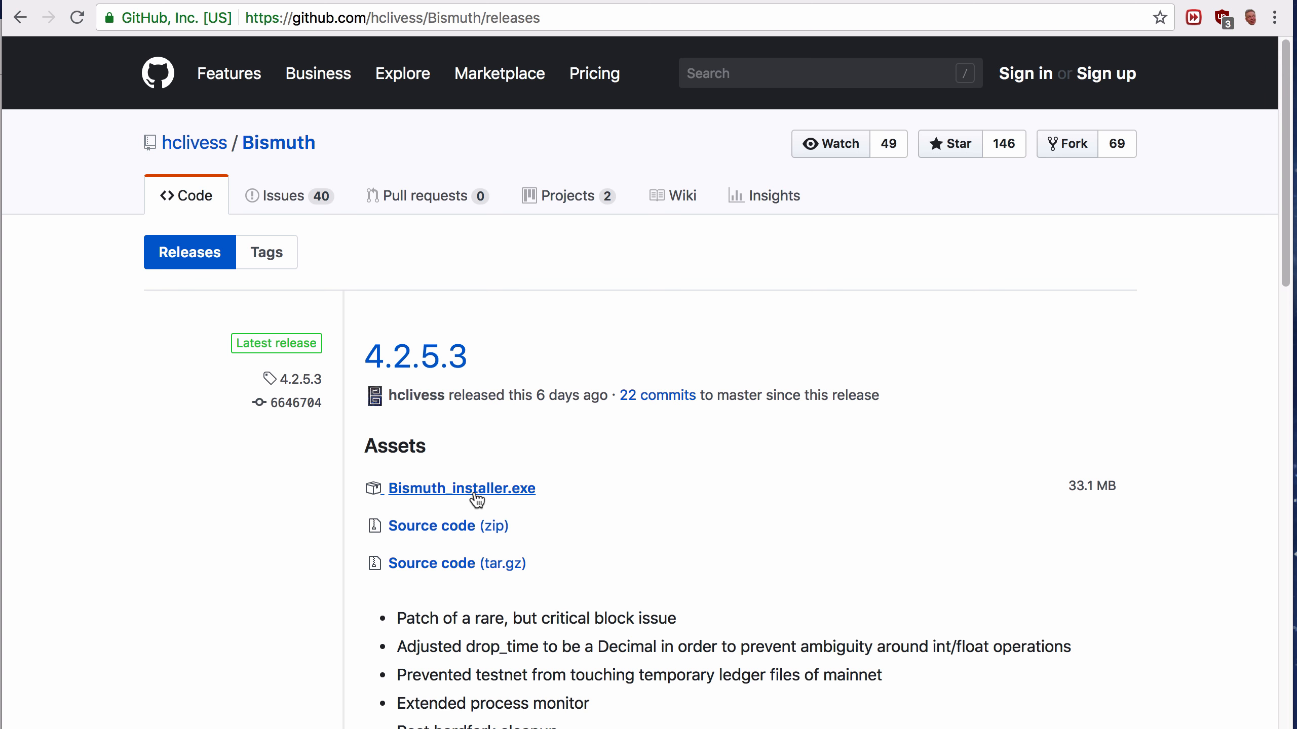
{"action": "mouse_move", "coordinate": [393, 496]}
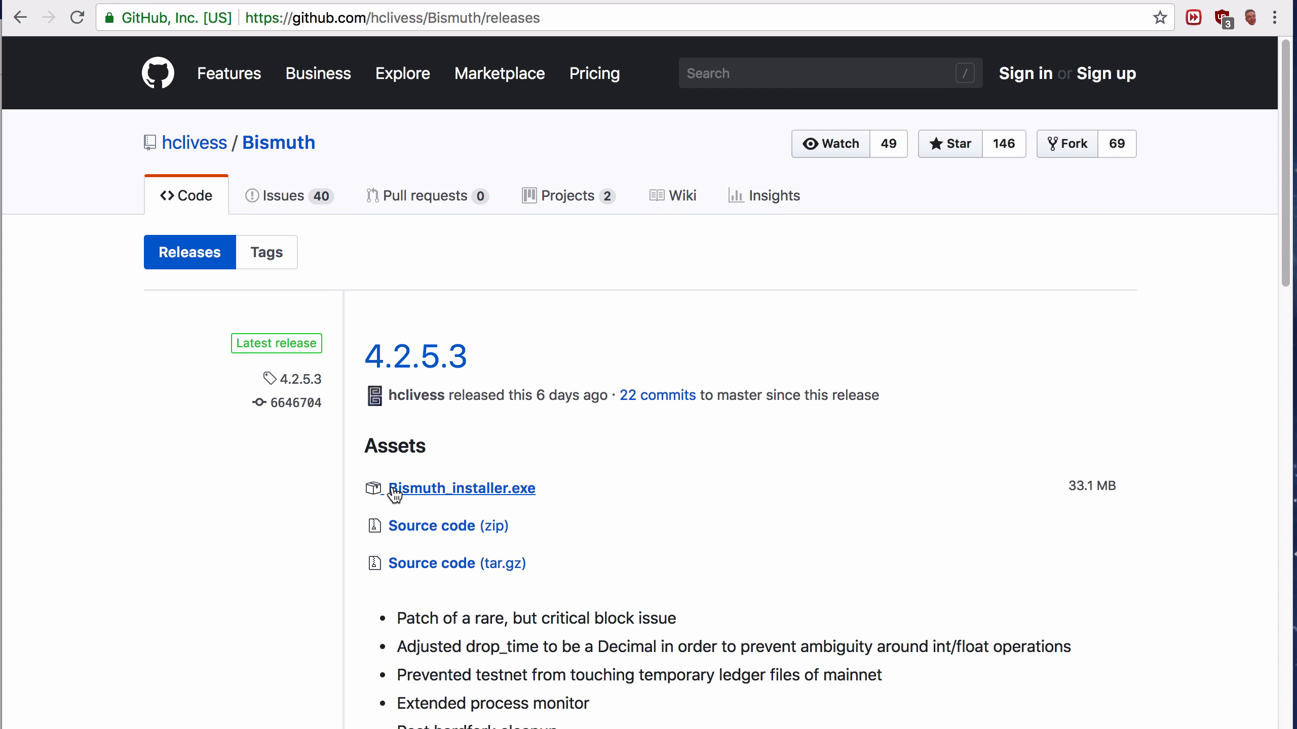
{"action": "mouse_move", "coordinate": [495, 496]}
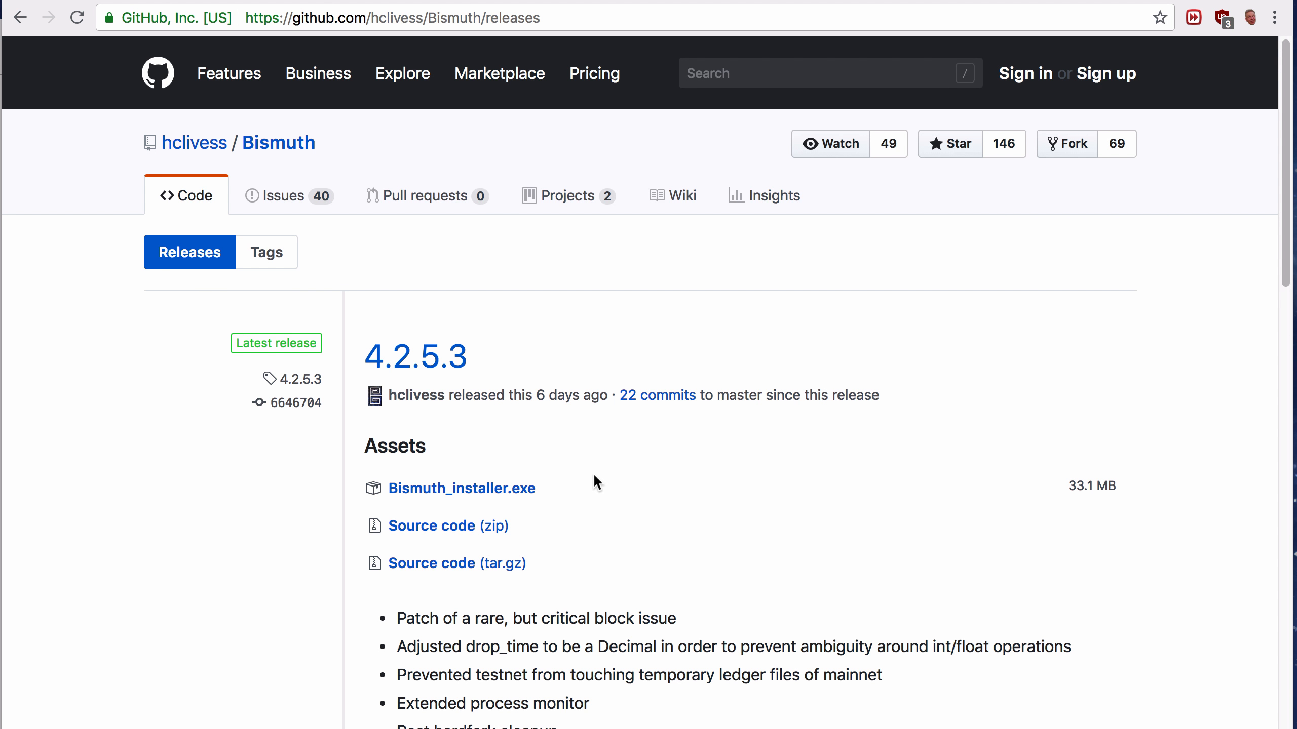
{"action": "mouse_move", "coordinate": [590, 487]}
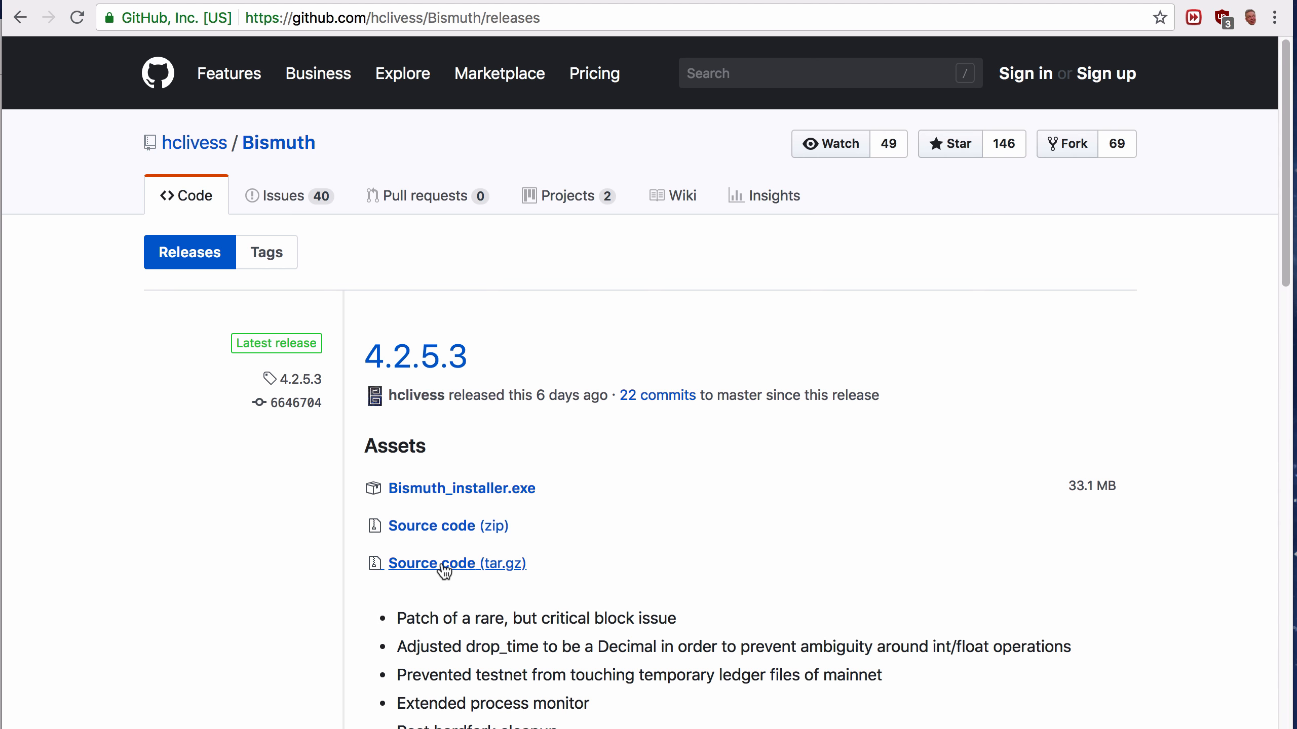
{"action": "mouse_move", "coordinate": [570, 583]}
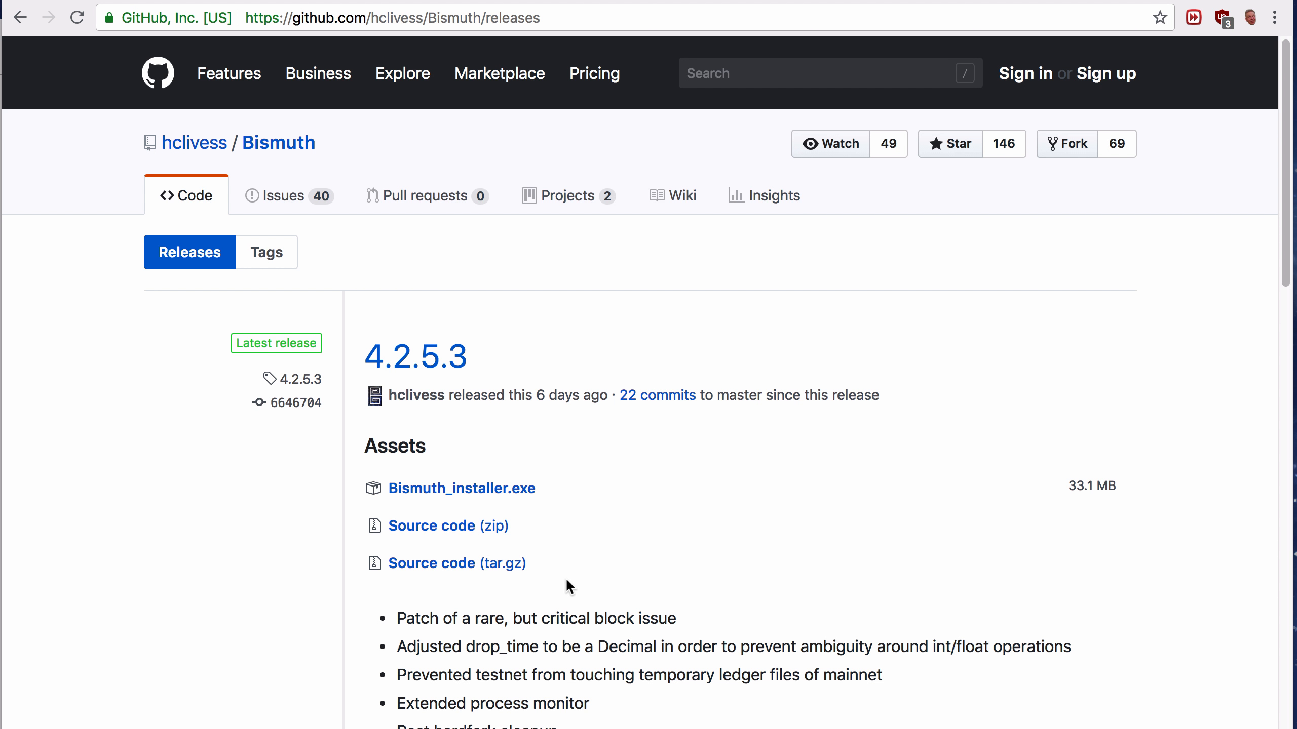
{"action": "mouse_move", "coordinate": [818, 576]}
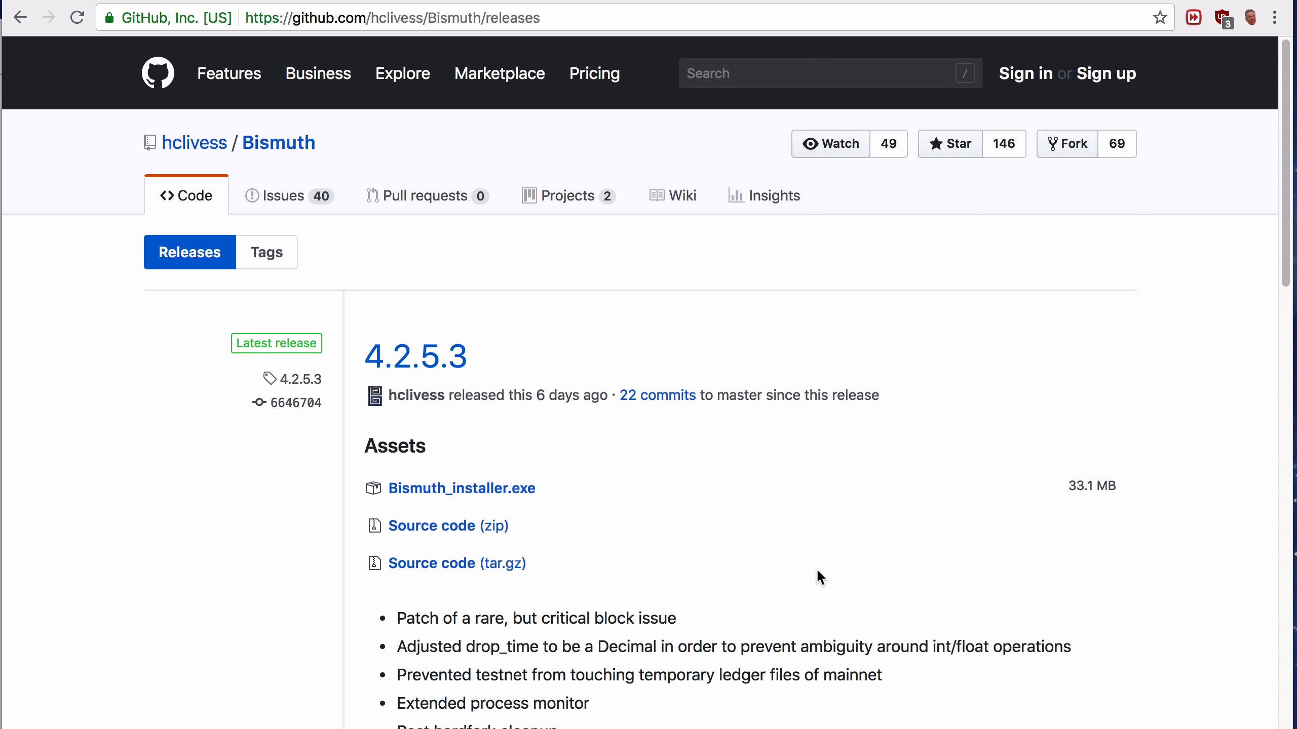
{"action": "mouse_move", "coordinate": [710, 482]}
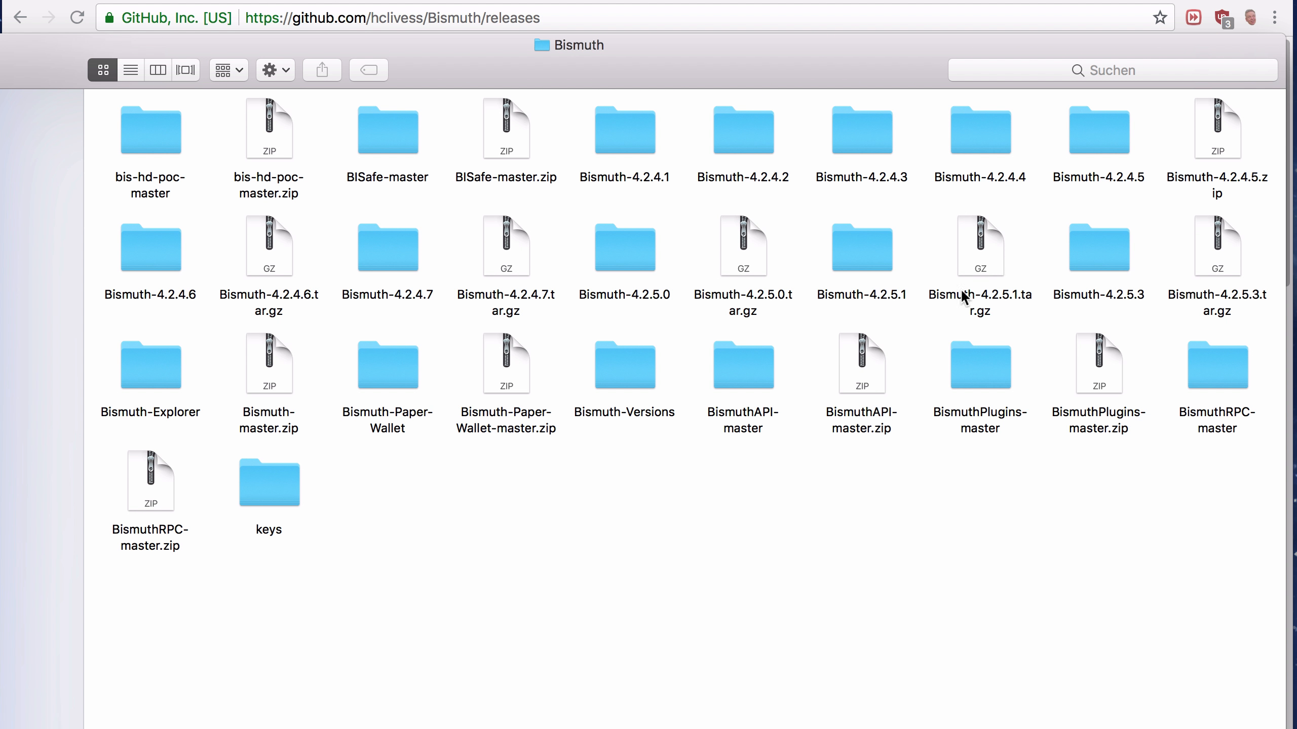
{"action": "mouse_move", "coordinate": [1228, 273]}
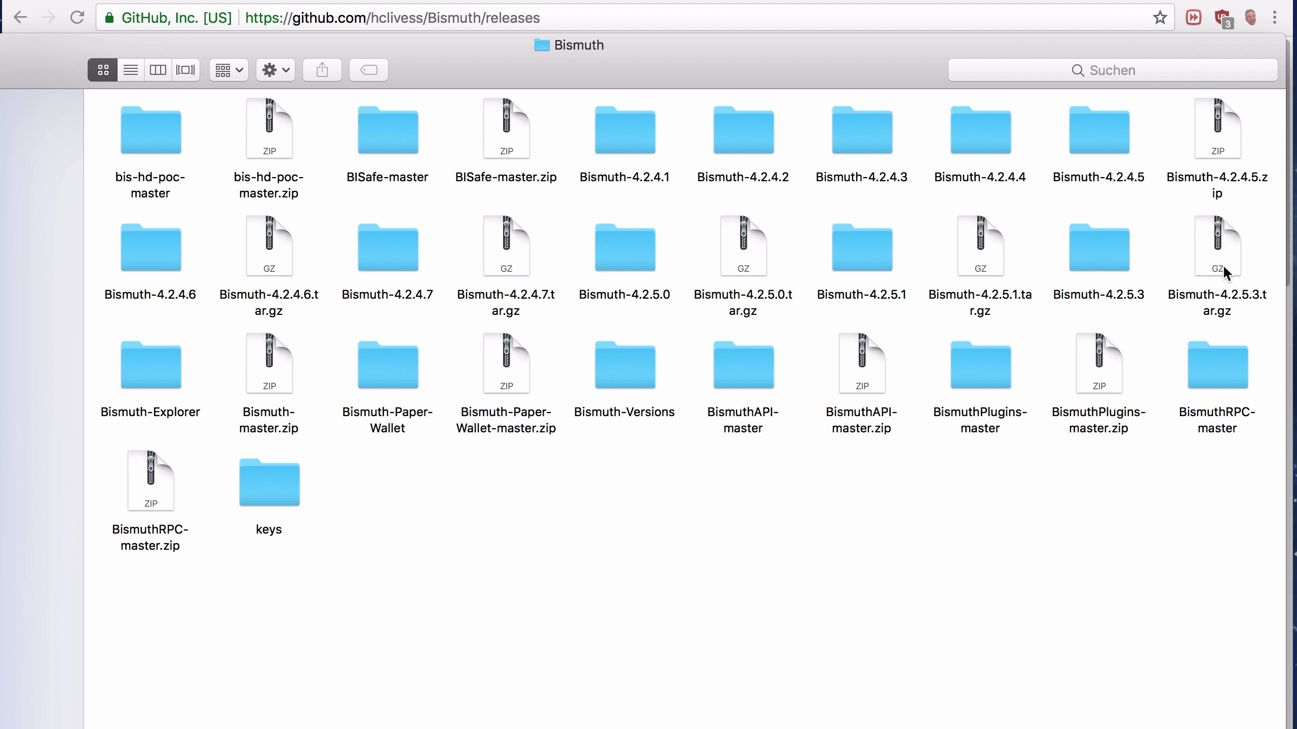
Select the Bismuth-4.2.5.3.tar.gz archive and browse to the extracted folder's source files
{"action": "left_click", "coordinate": [1218, 246]}
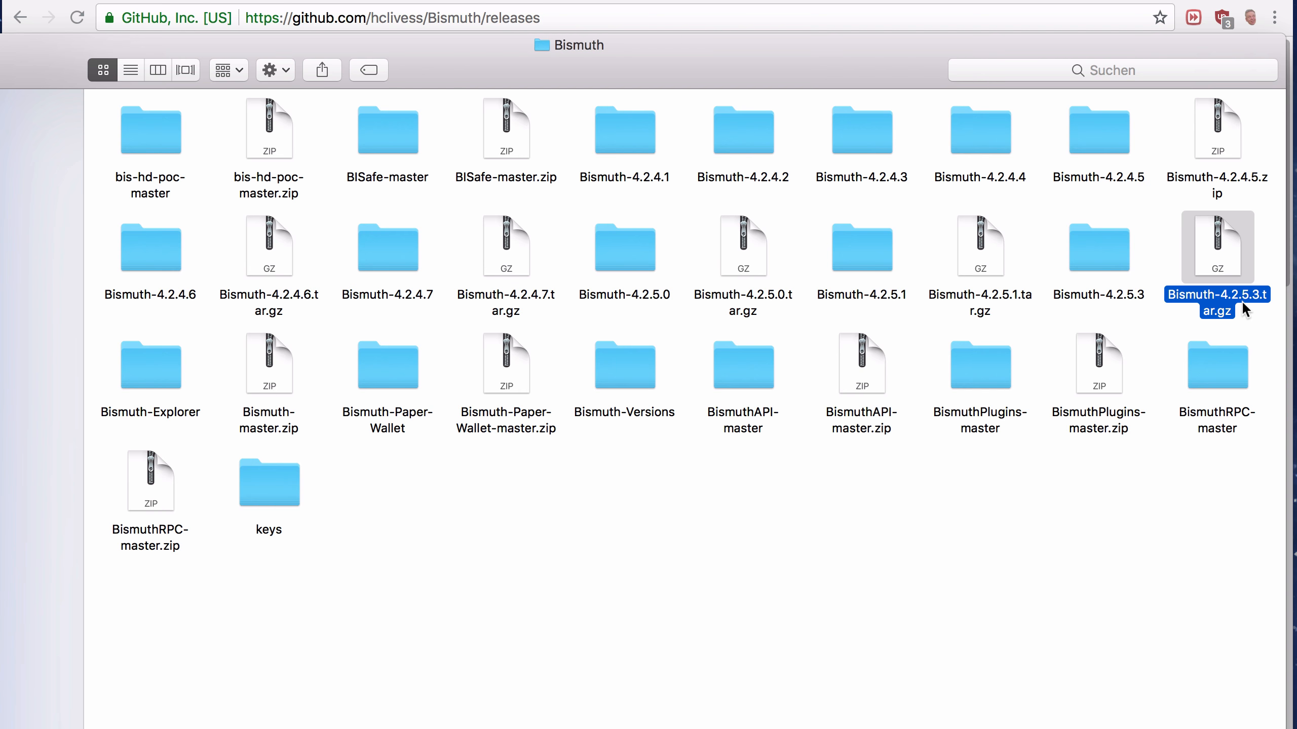
{"action": "mouse_move", "coordinate": [1223, 252]}
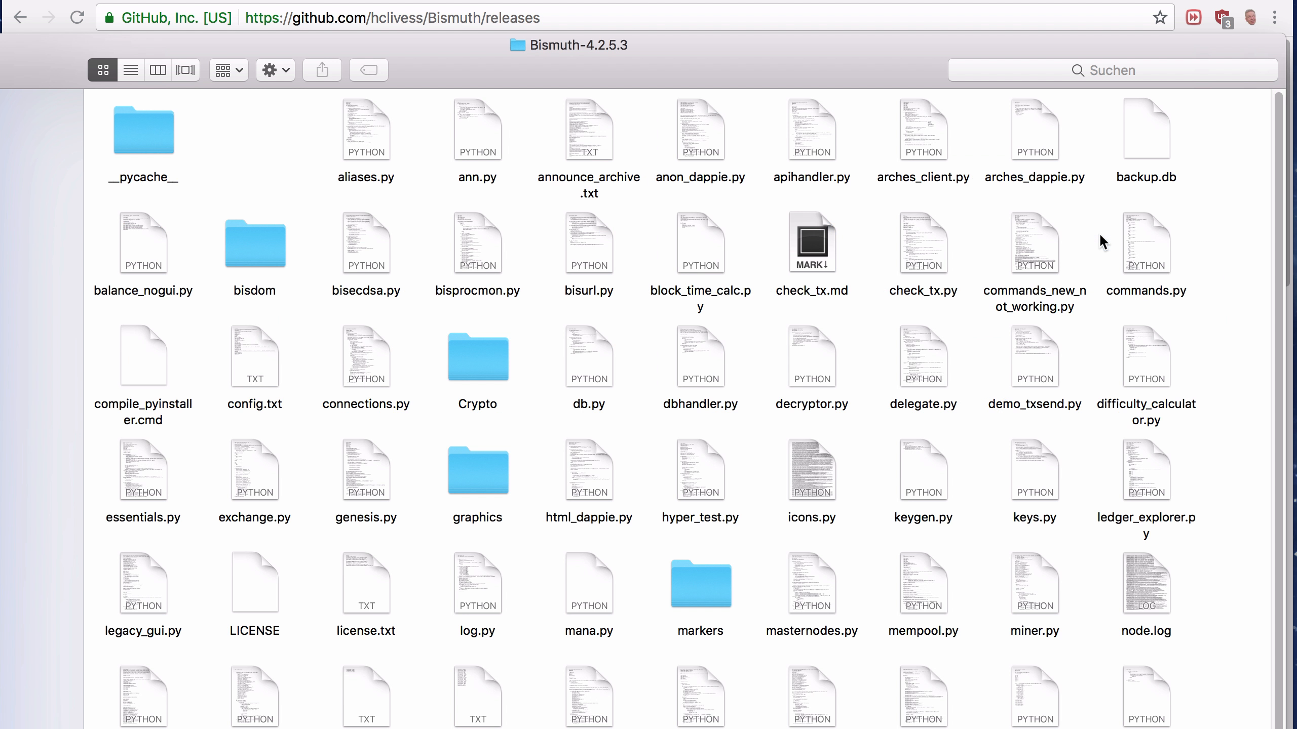
{"action": "scroll", "scroll_direction": "down", "scroll_amount": 3}
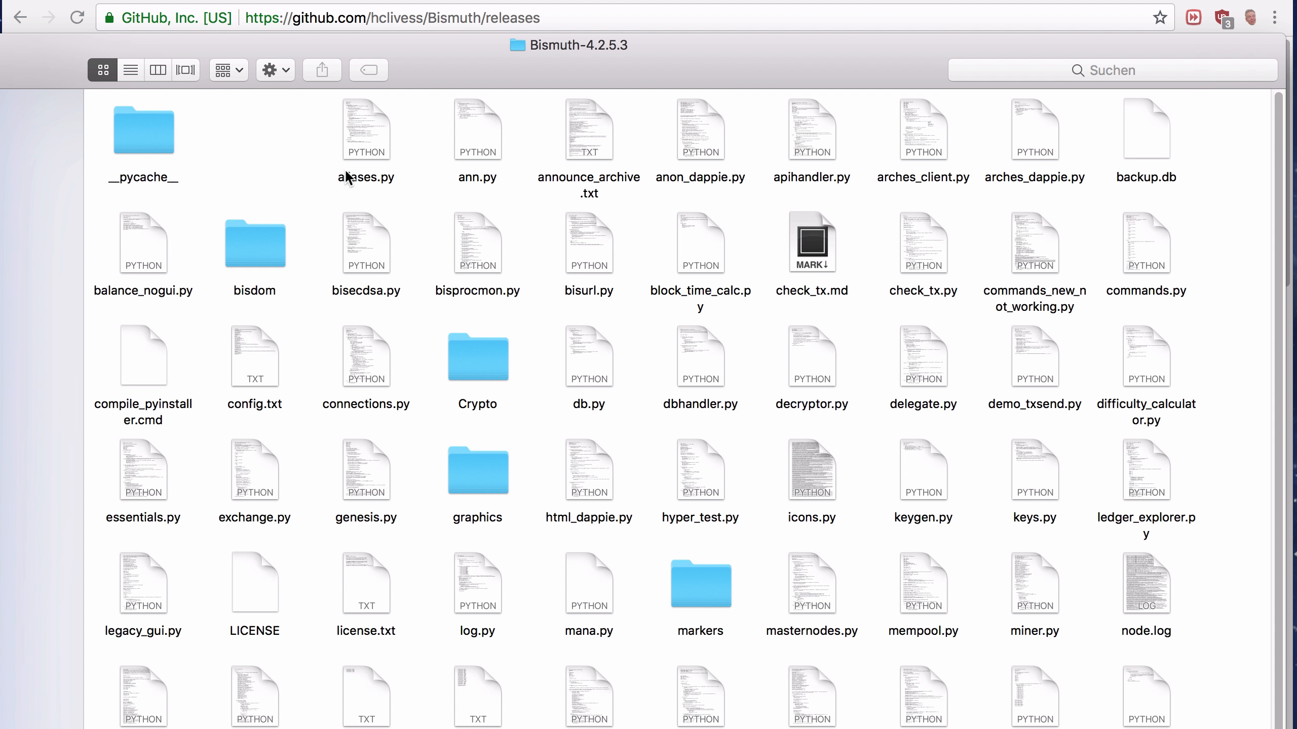
{"action": "mouse_move", "coordinate": [348, 181]}
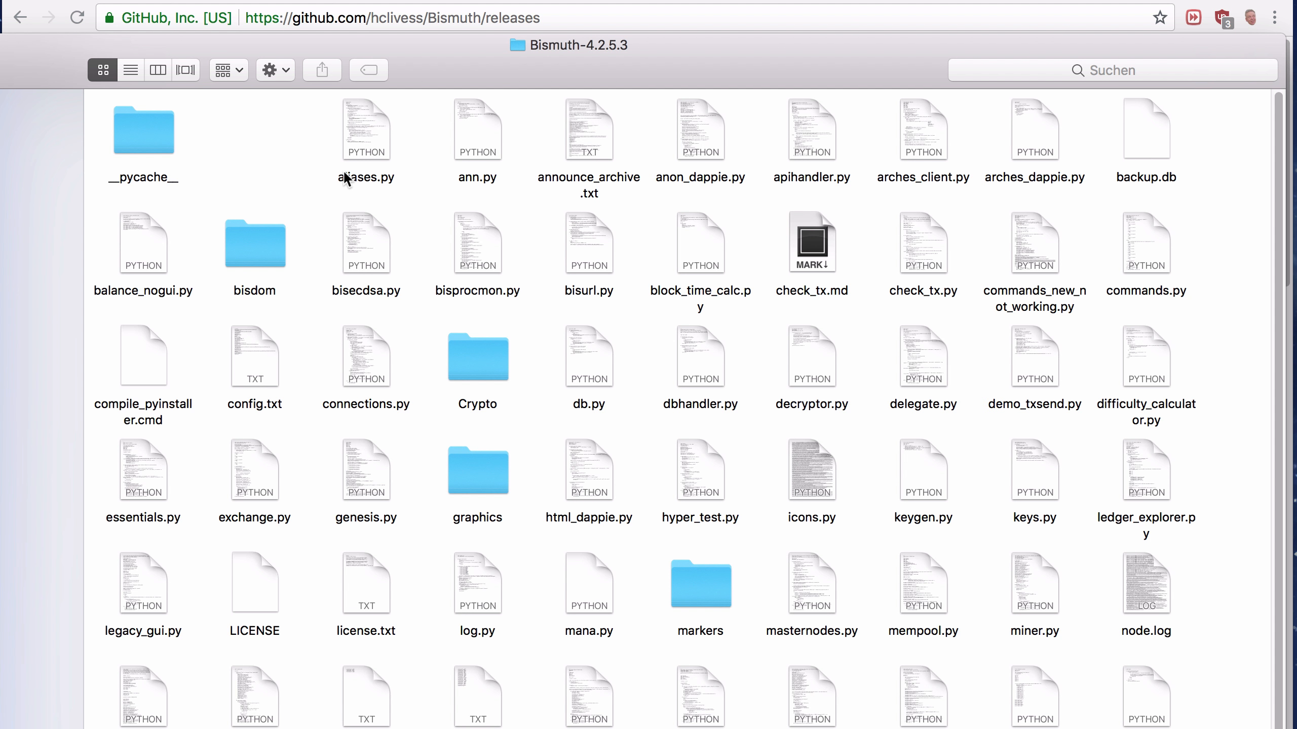
{"action": "mouse_move", "coordinate": [571, 345]}
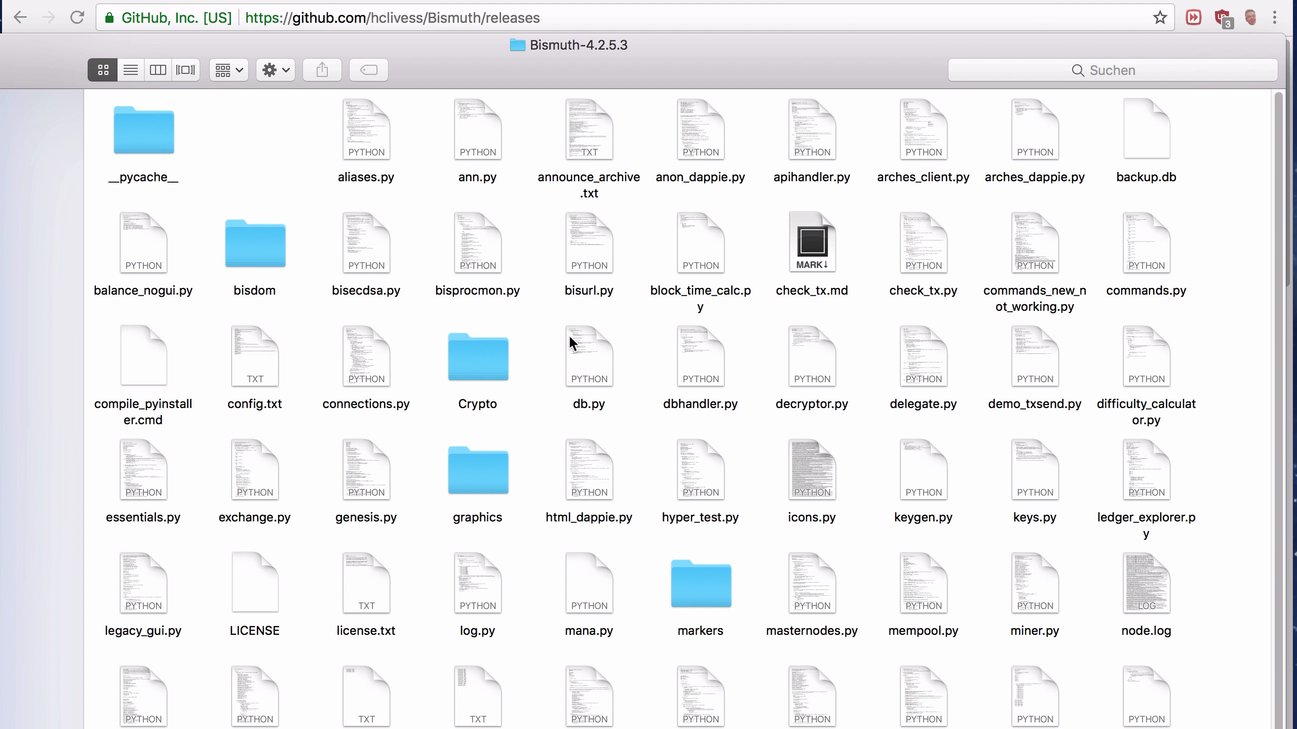
{"action": "mouse_move", "coordinate": [529, 358]}
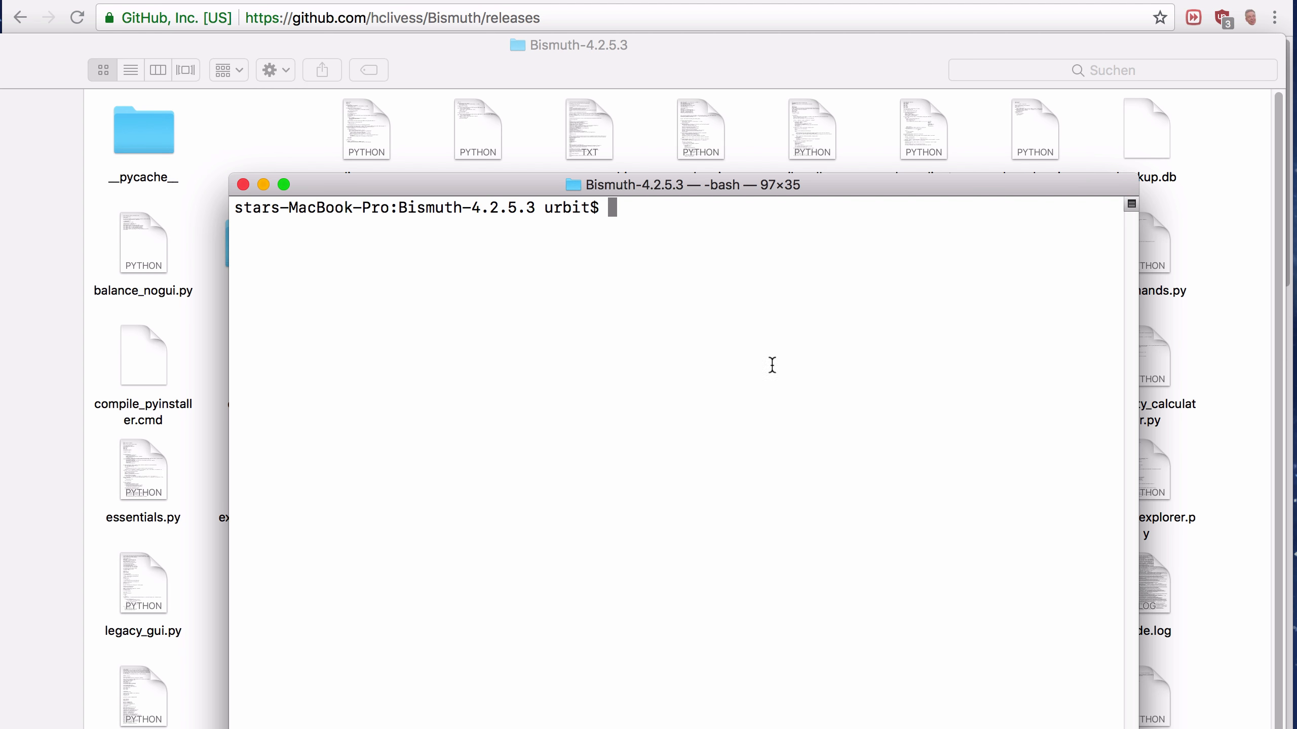
{"action": "mouse_move", "coordinate": [759, 314]}
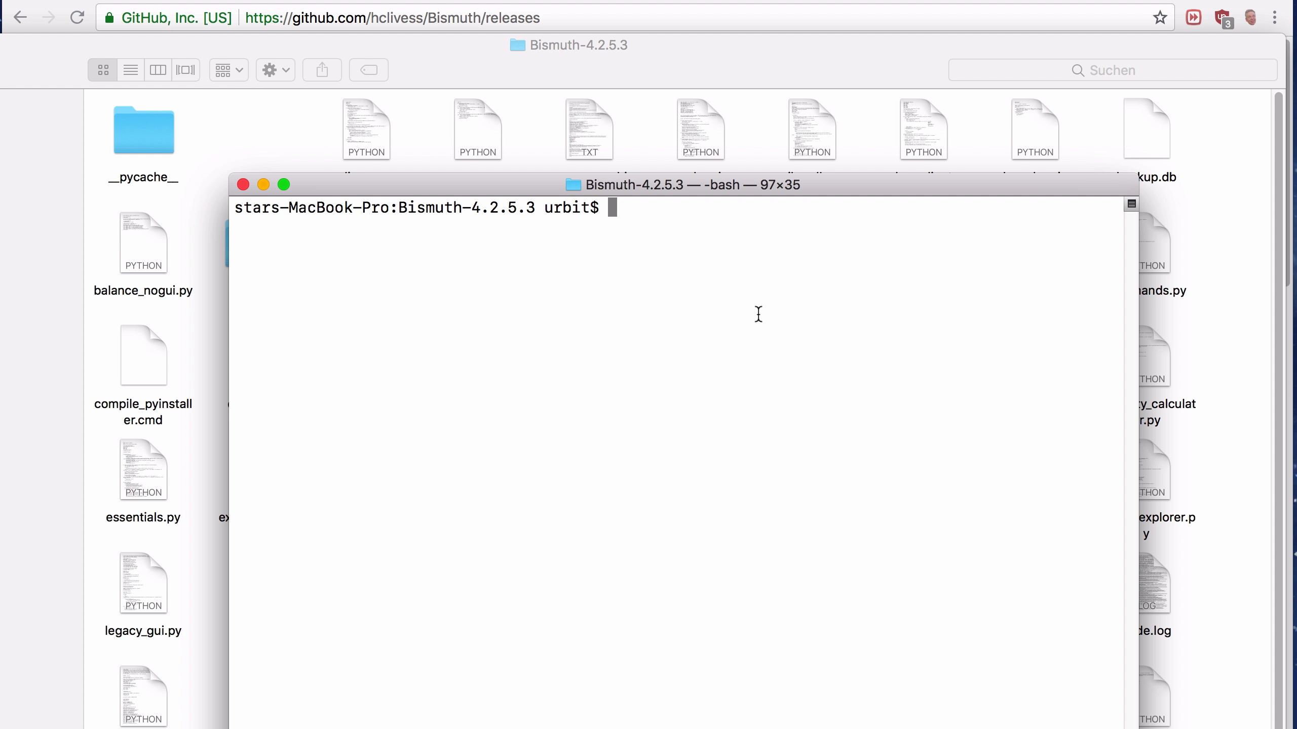
Run python3 wallet.py so the wallet connects to bismuth.live:8150 and its window opens
{"action": "type", "text": "python"}
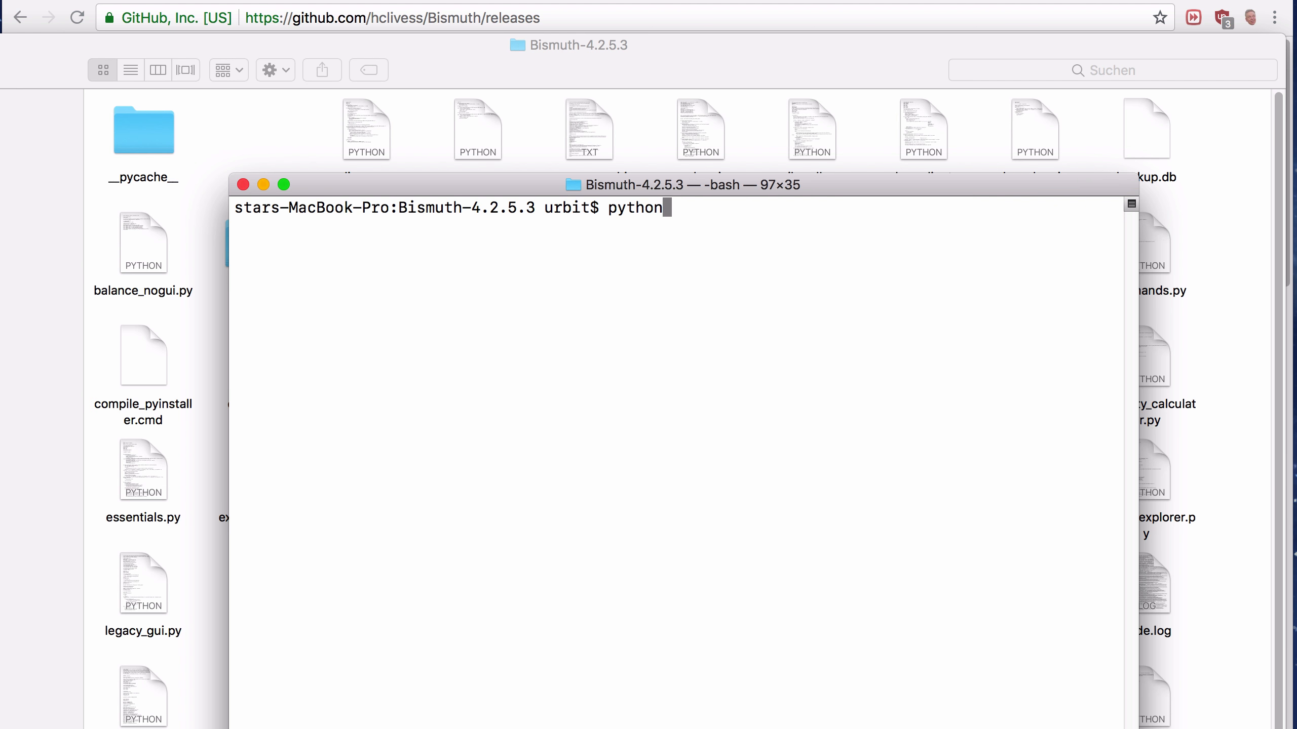
{"action": "type", "text": "3"}
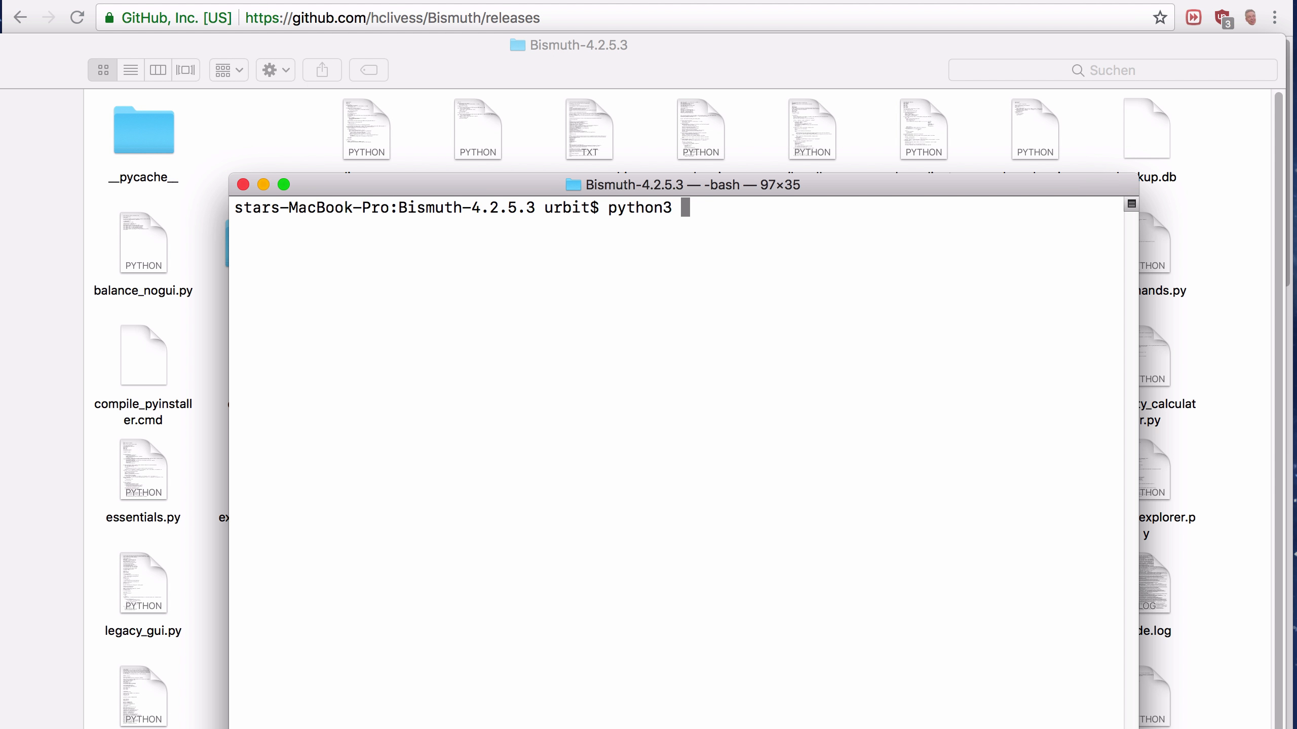
{"action": "type", "text": "wallet."}
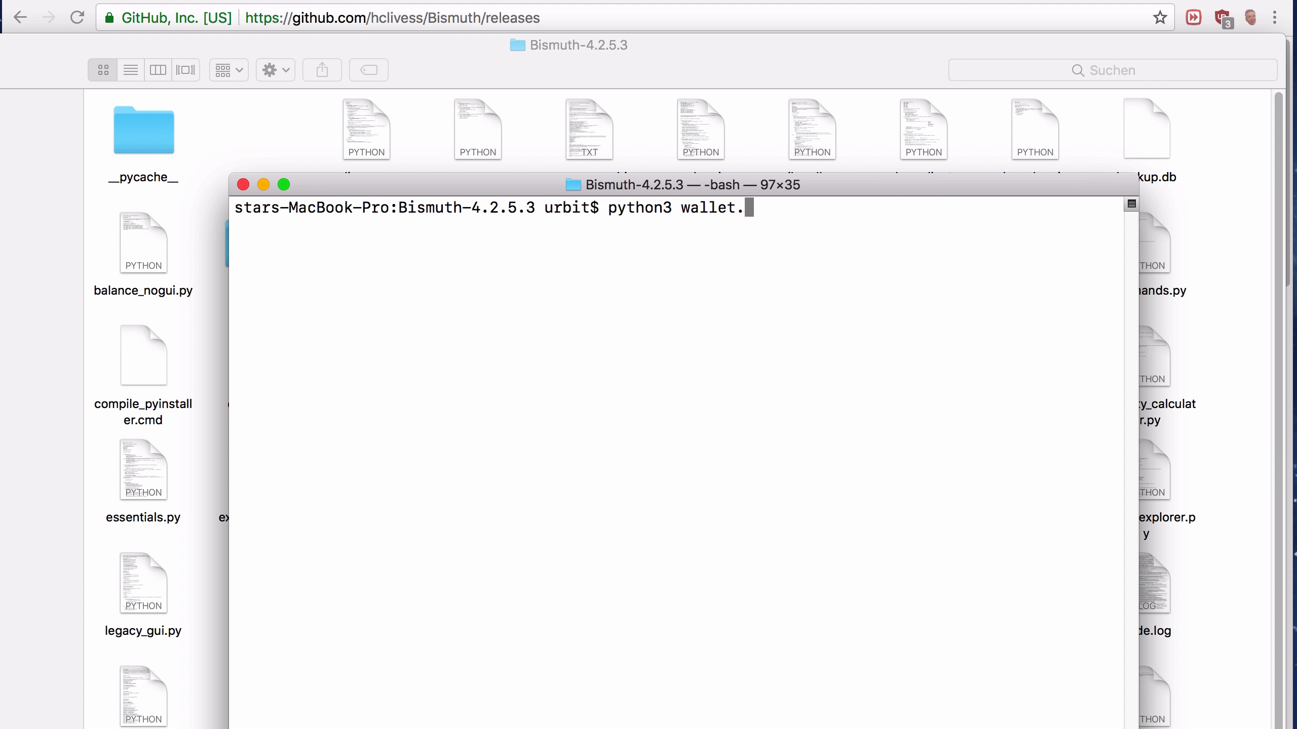
{"action": "type", "text": "py"}
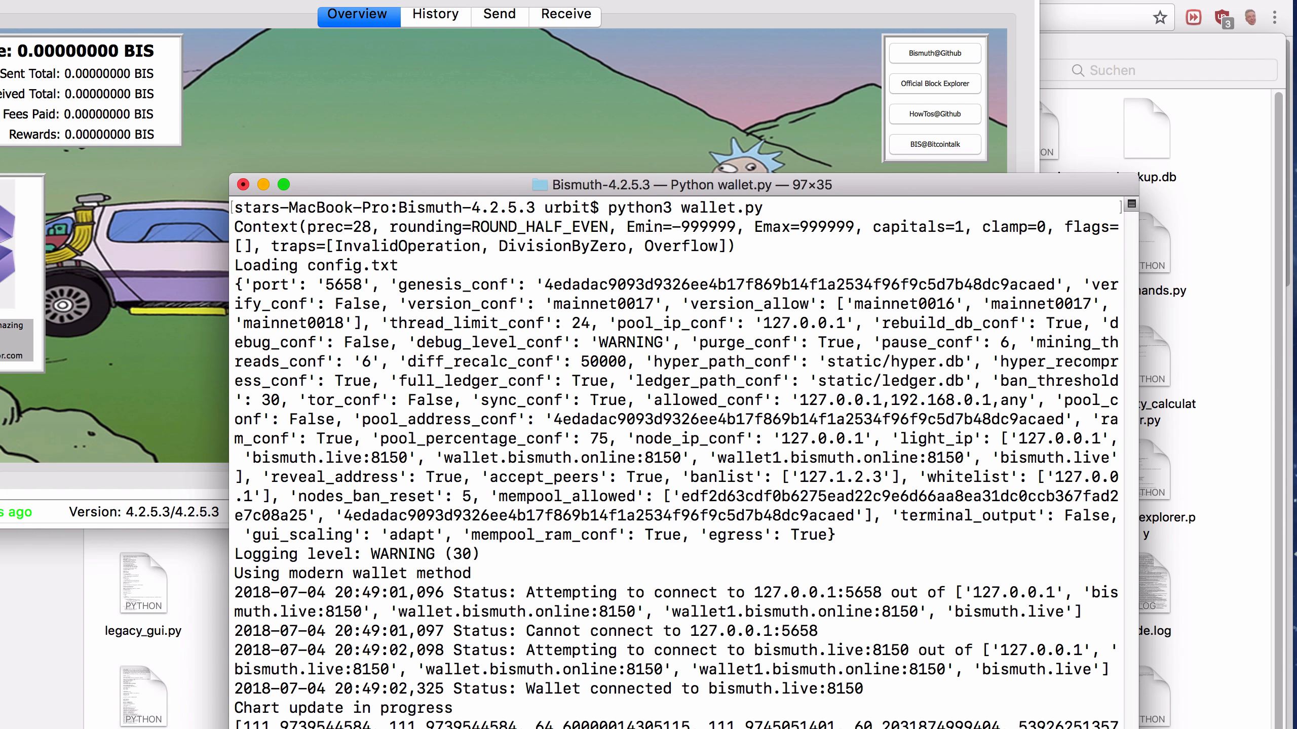
{"action": "mouse_move", "coordinate": [581, 50]}
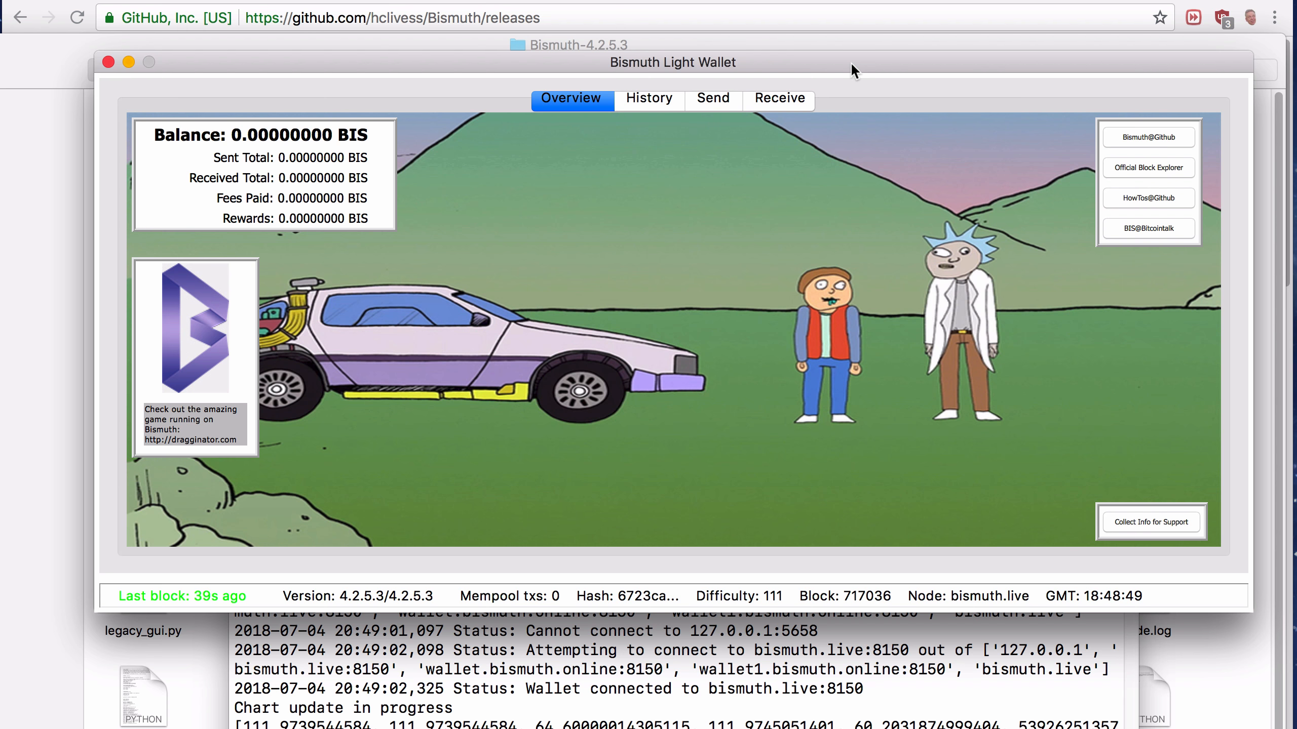
{"action": "mouse_move", "coordinate": [616, 595]}
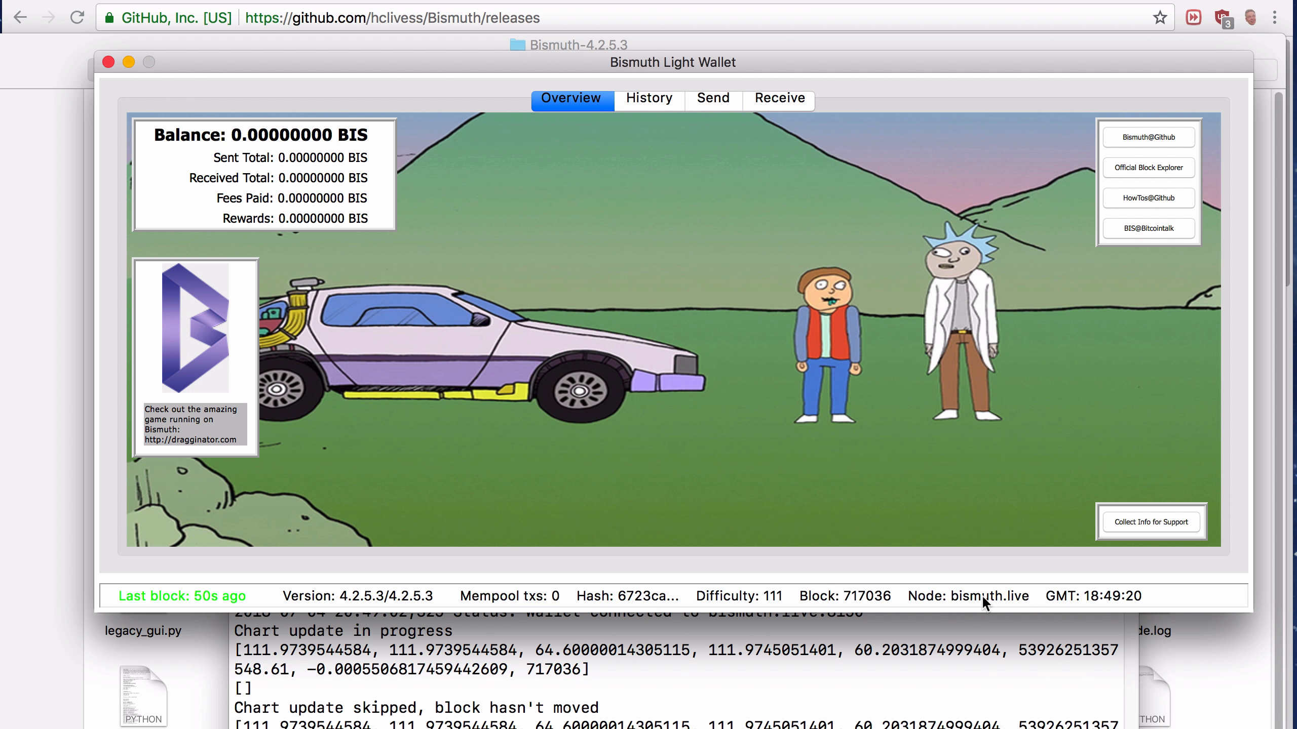
{"action": "mouse_move", "coordinate": [1006, 616]}
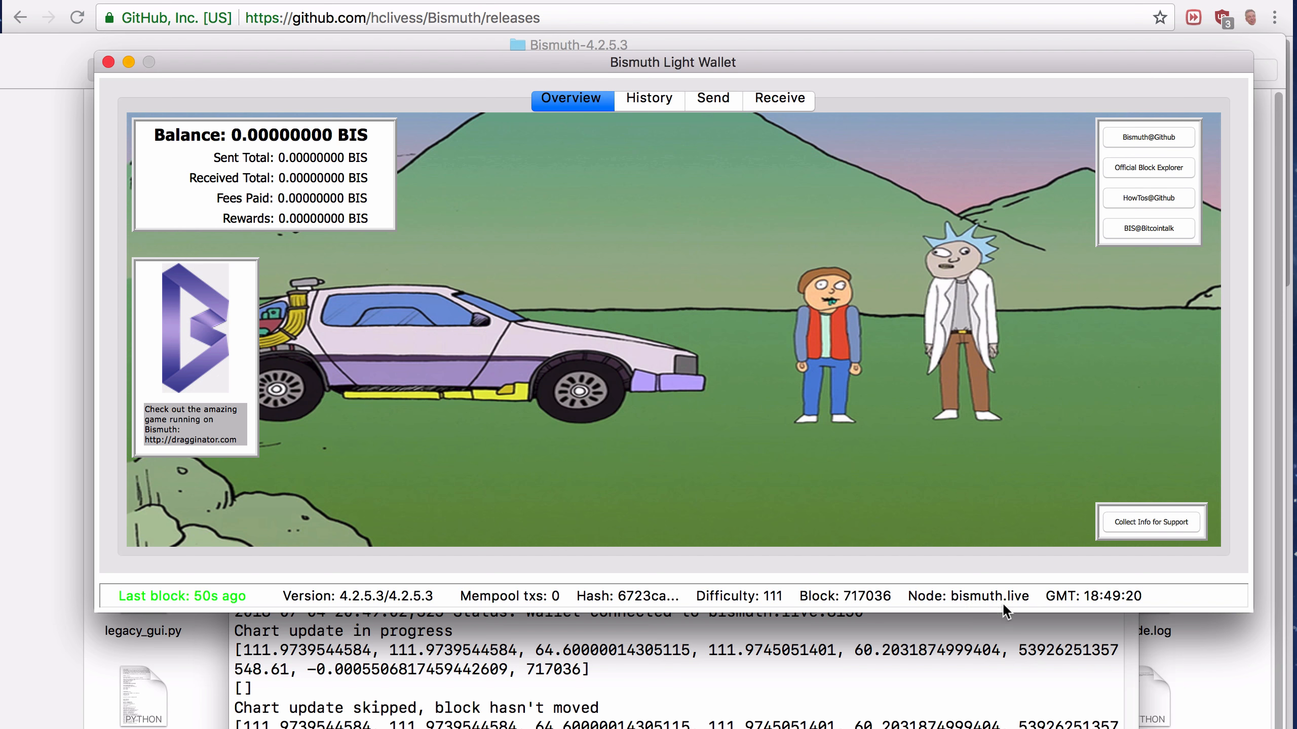
{"action": "mouse_move", "coordinate": [1026, 624]}
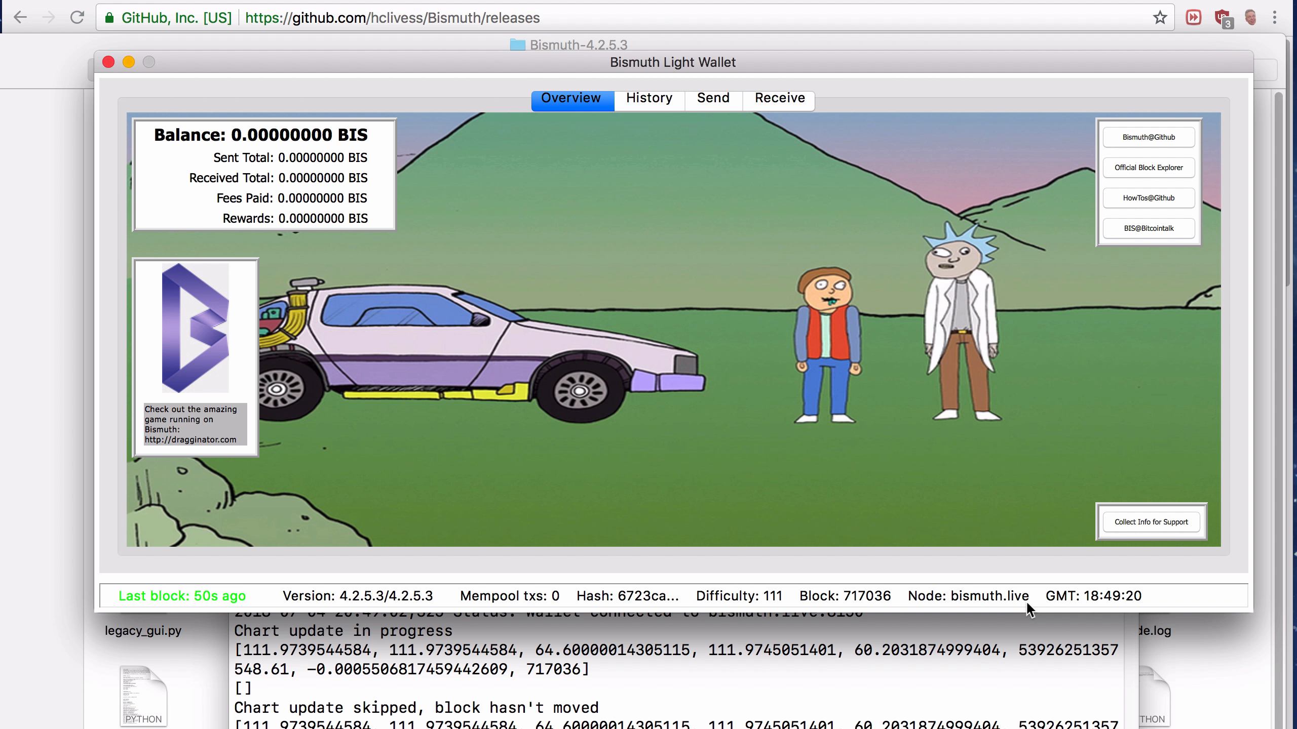
{"action": "mouse_move", "coordinate": [595, 81]}
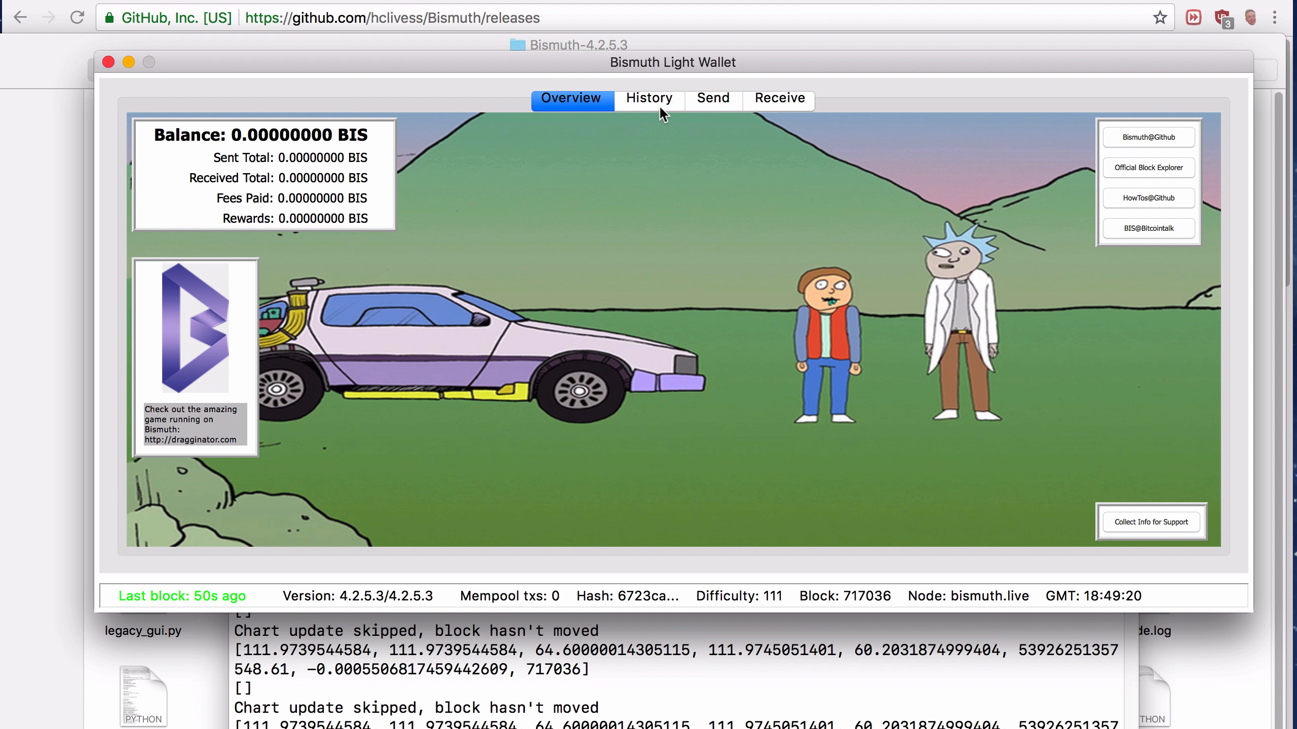
{"action": "mouse_move", "coordinate": [642, 111]}
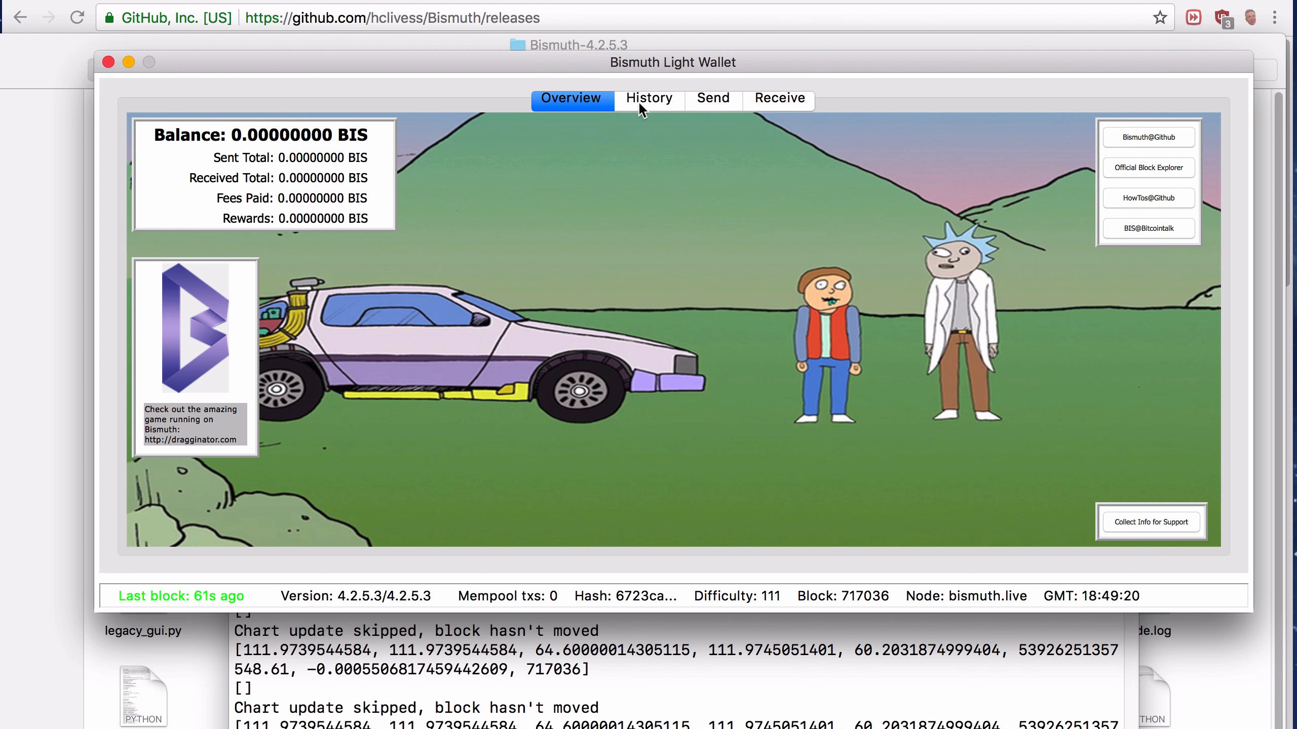
{"action": "mouse_move", "coordinate": [374, 139]}
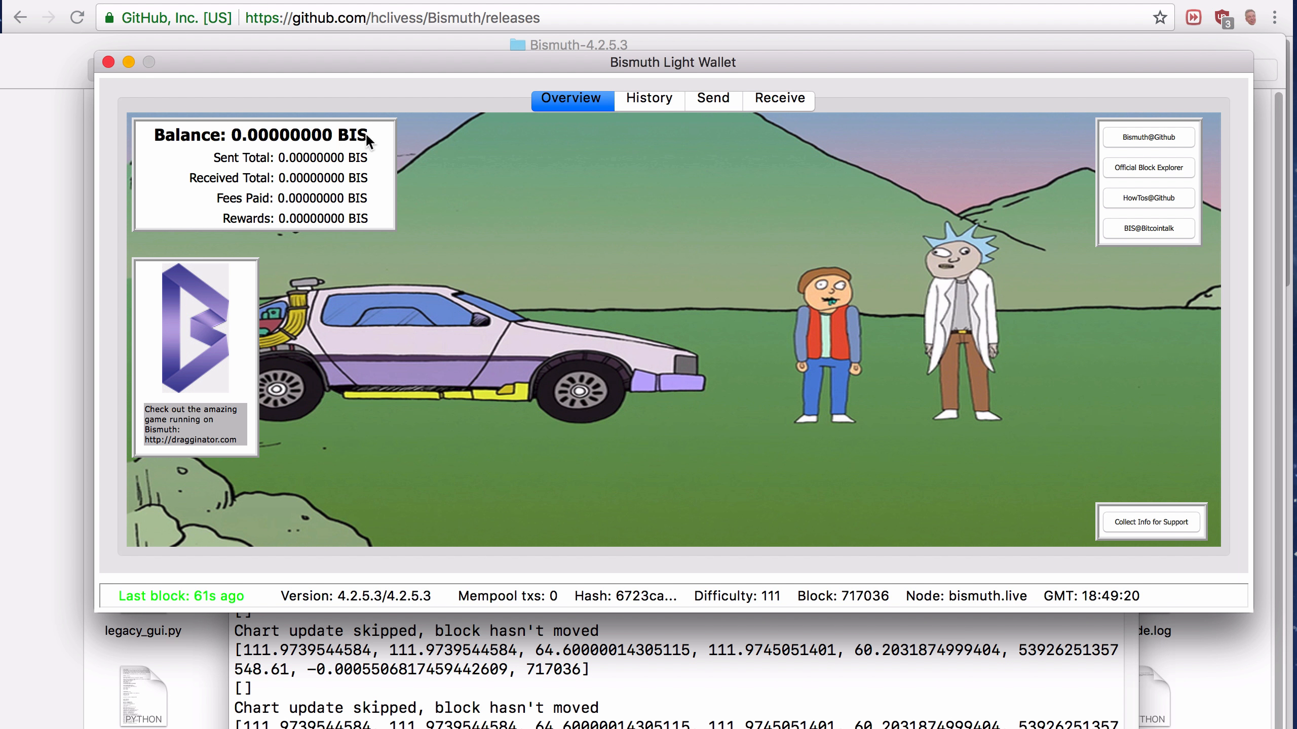
{"action": "mouse_move", "coordinate": [312, 139]}
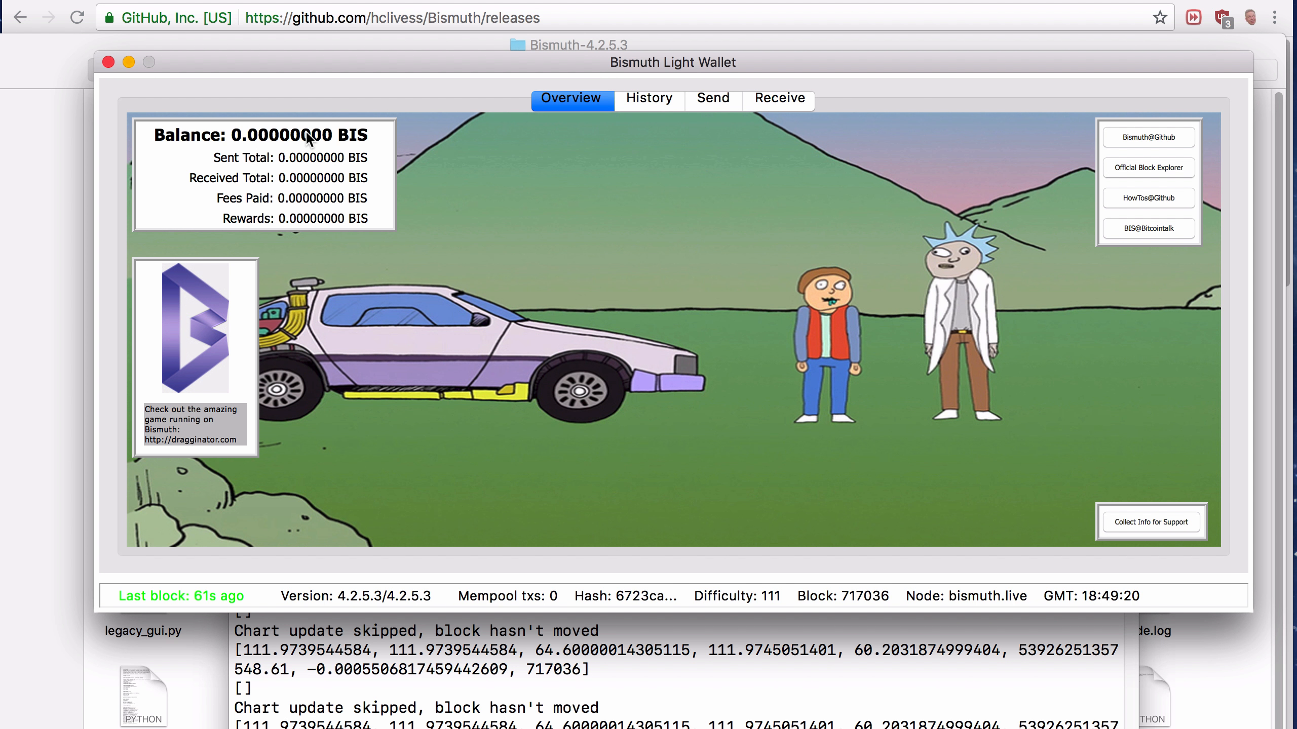
{"action": "mouse_move", "coordinate": [658, 105]}
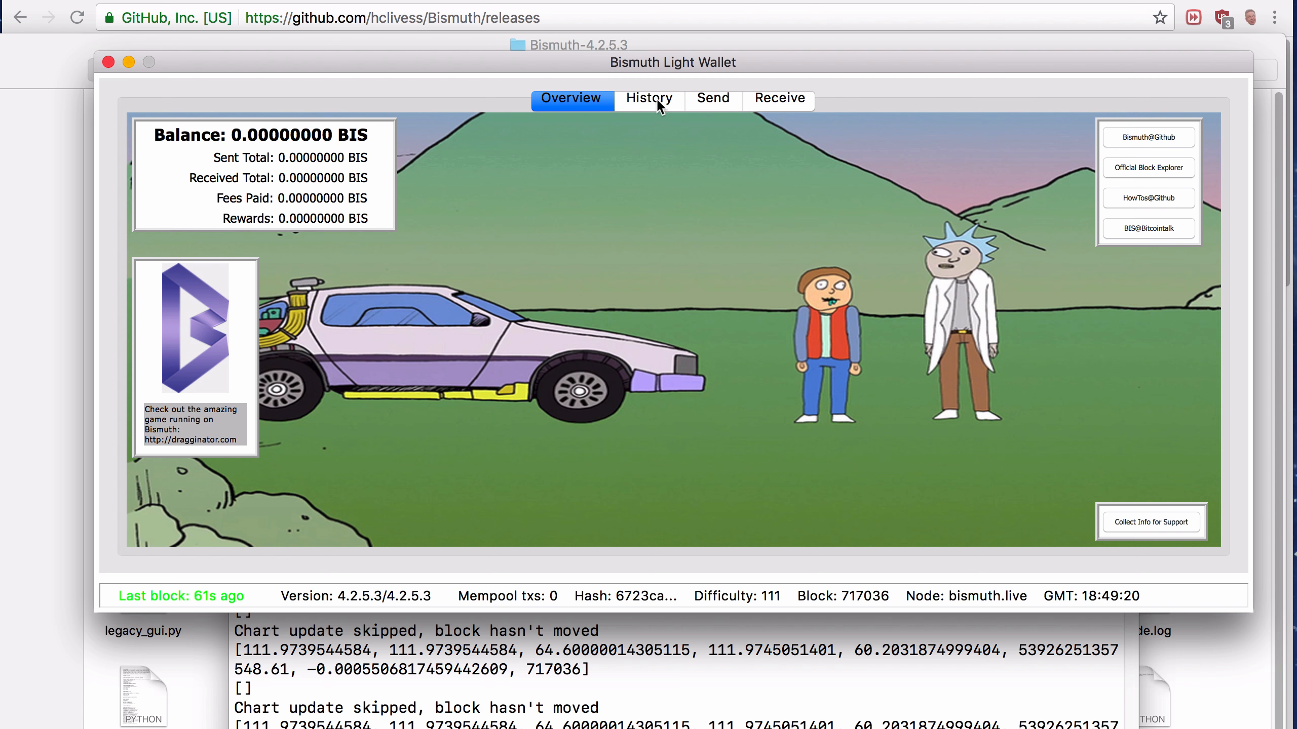
{"action": "mouse_move", "coordinate": [659, 106]}
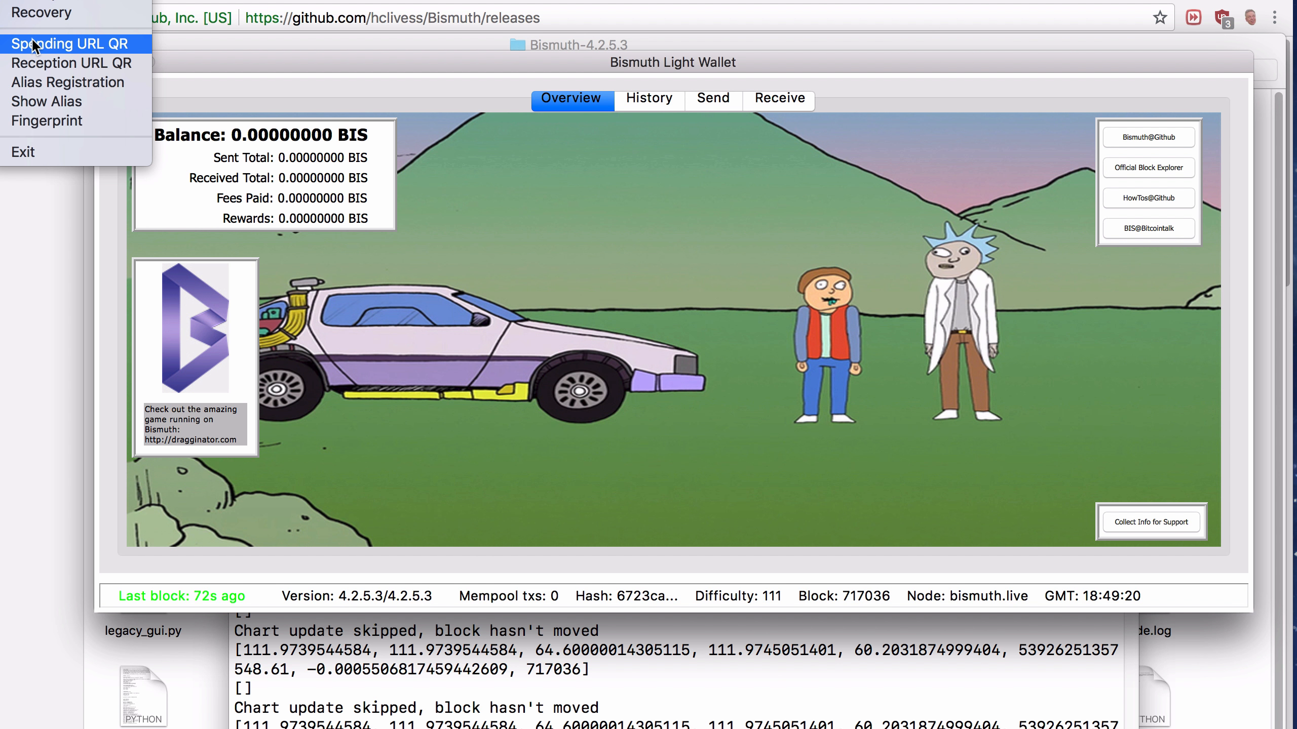
Show the wallet address as a QR code via the Spending URL QR menu entry
{"action": "left_click", "coordinate": [68, 45]}
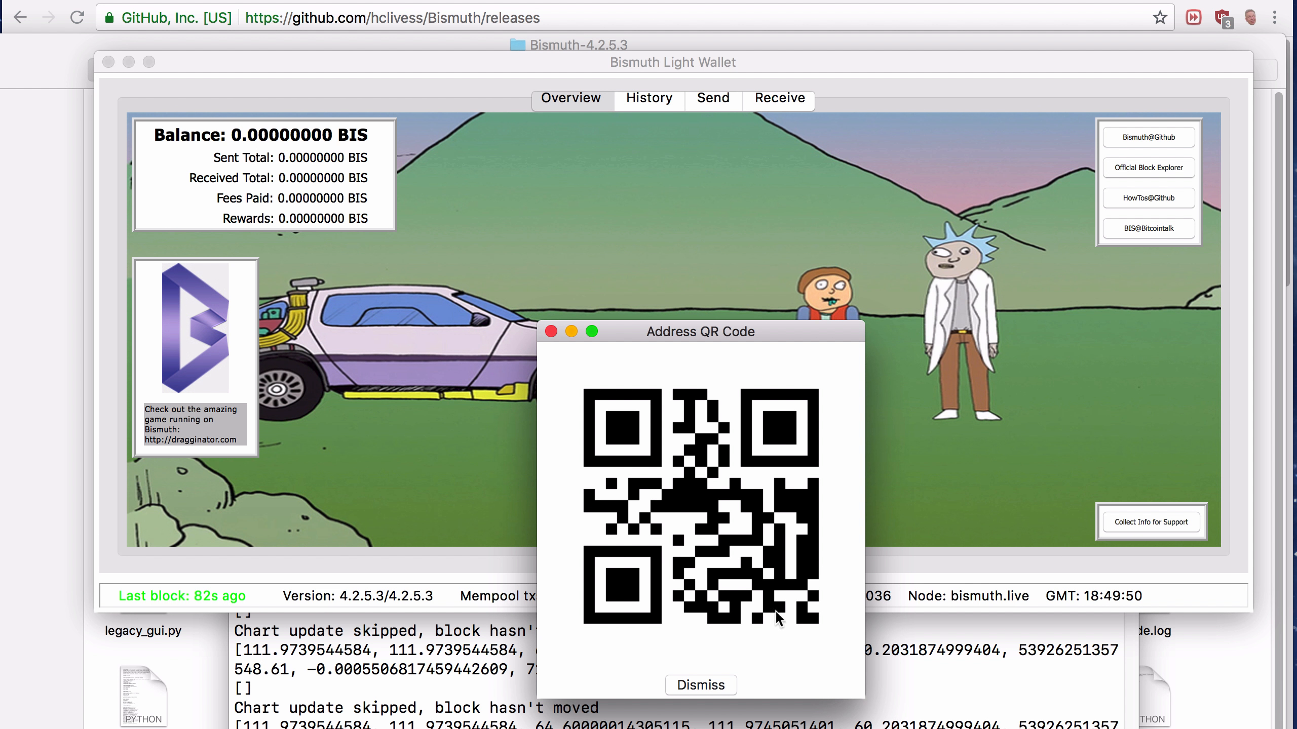
{"action": "mouse_move", "coordinate": [765, 609]}
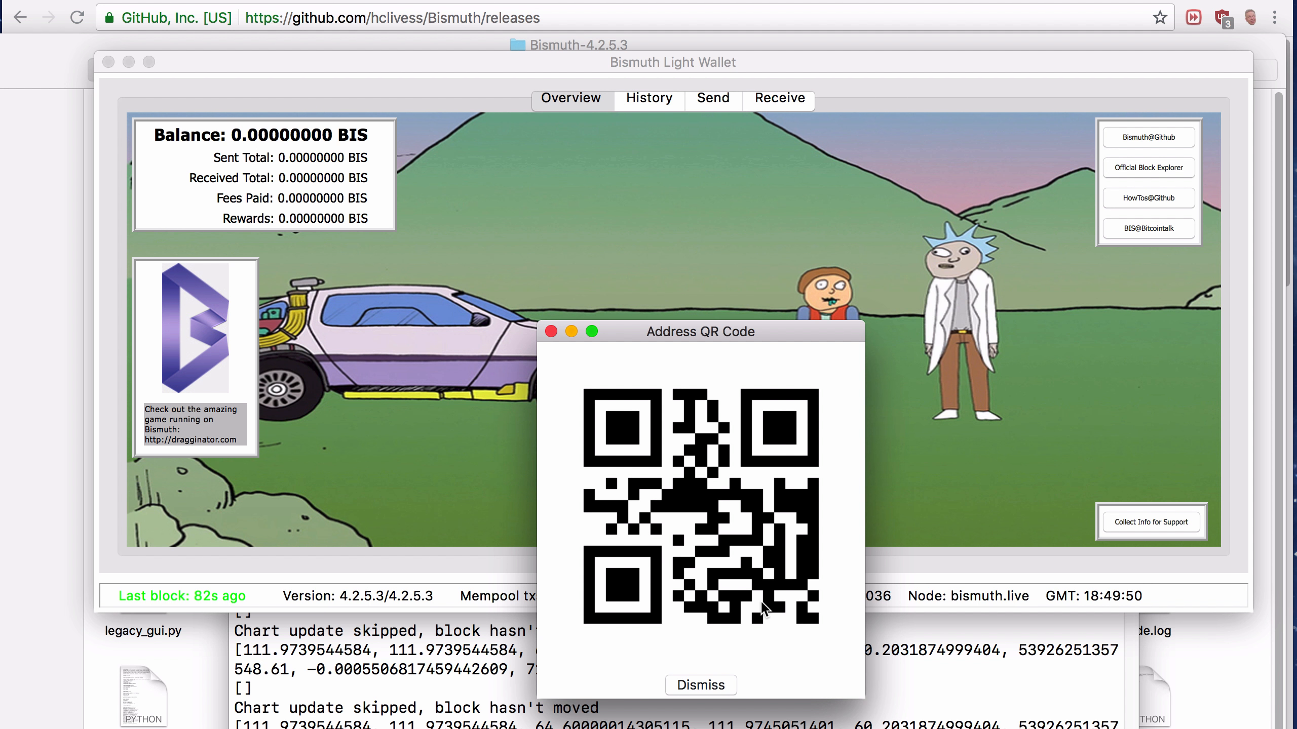
{"action": "mouse_move", "coordinate": [653, 292]}
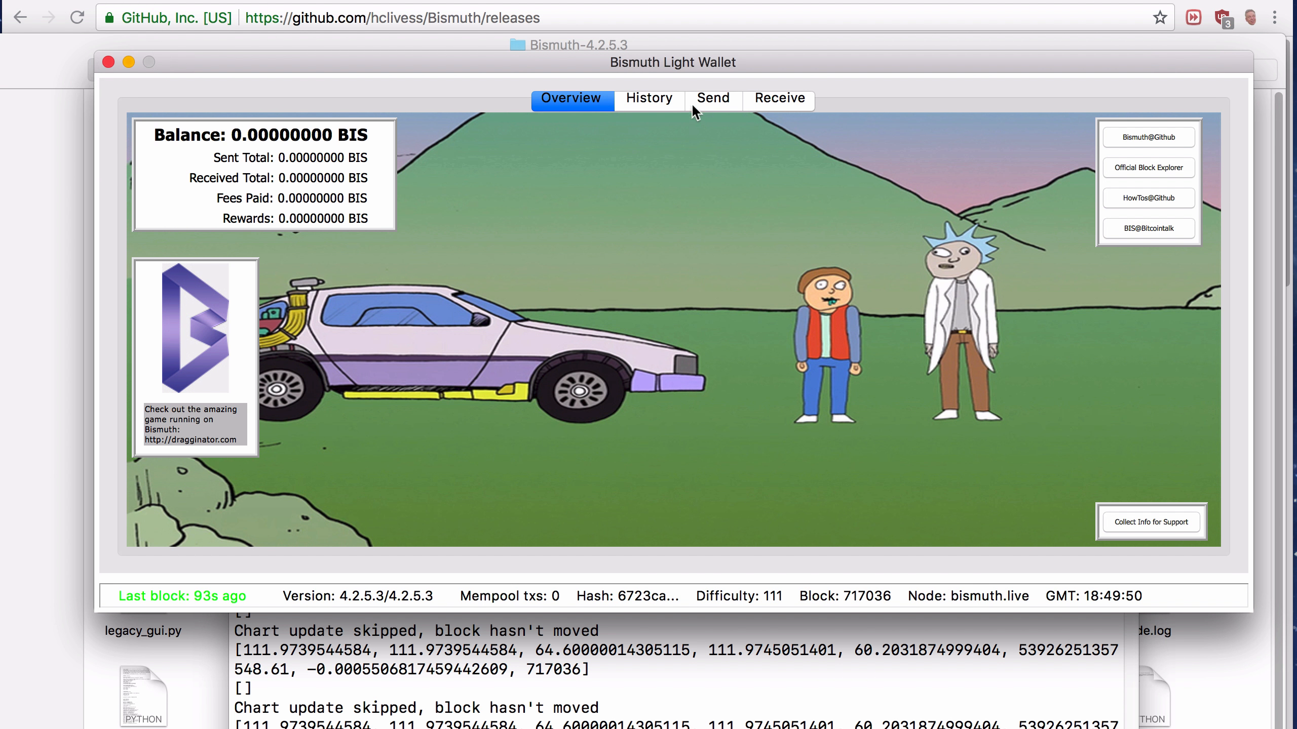
Show the Send form with My Address filled, empty Recipient and zero Amount
{"action": "left_click", "coordinate": [713, 97]}
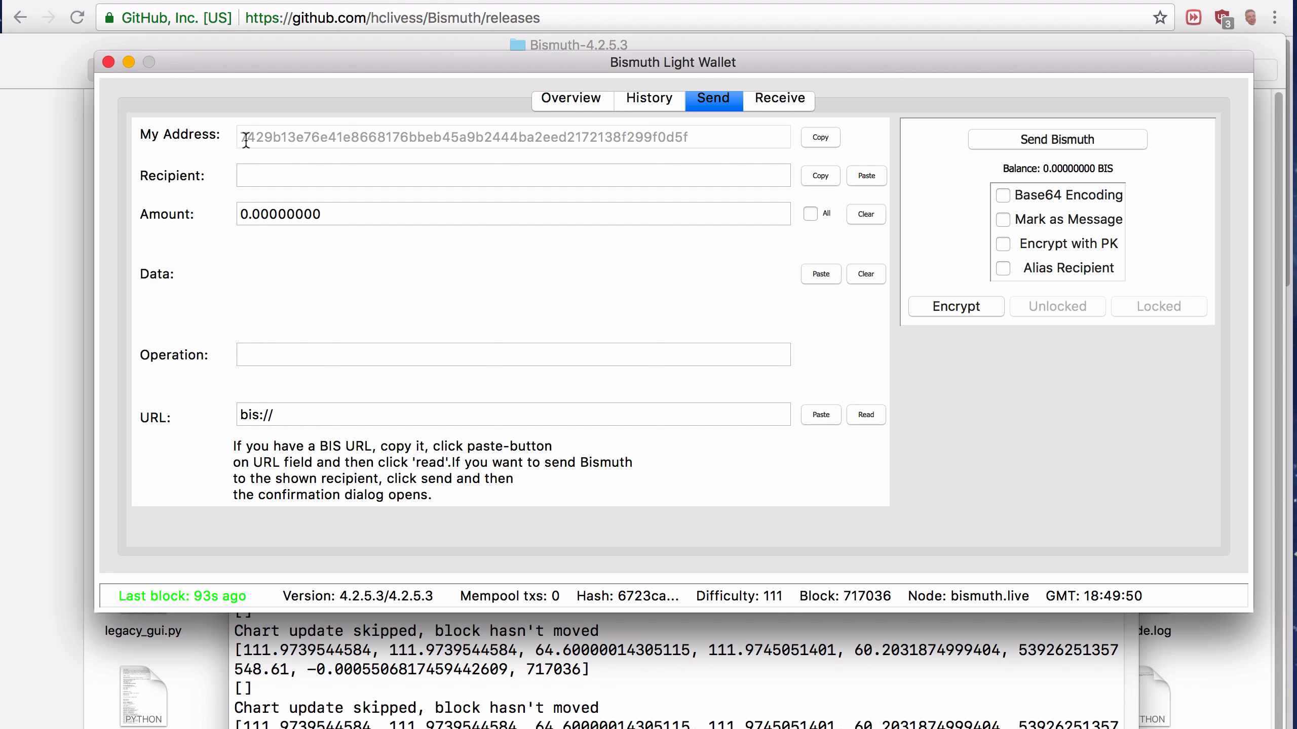
{"action": "mouse_move", "coordinate": [769, 146]}
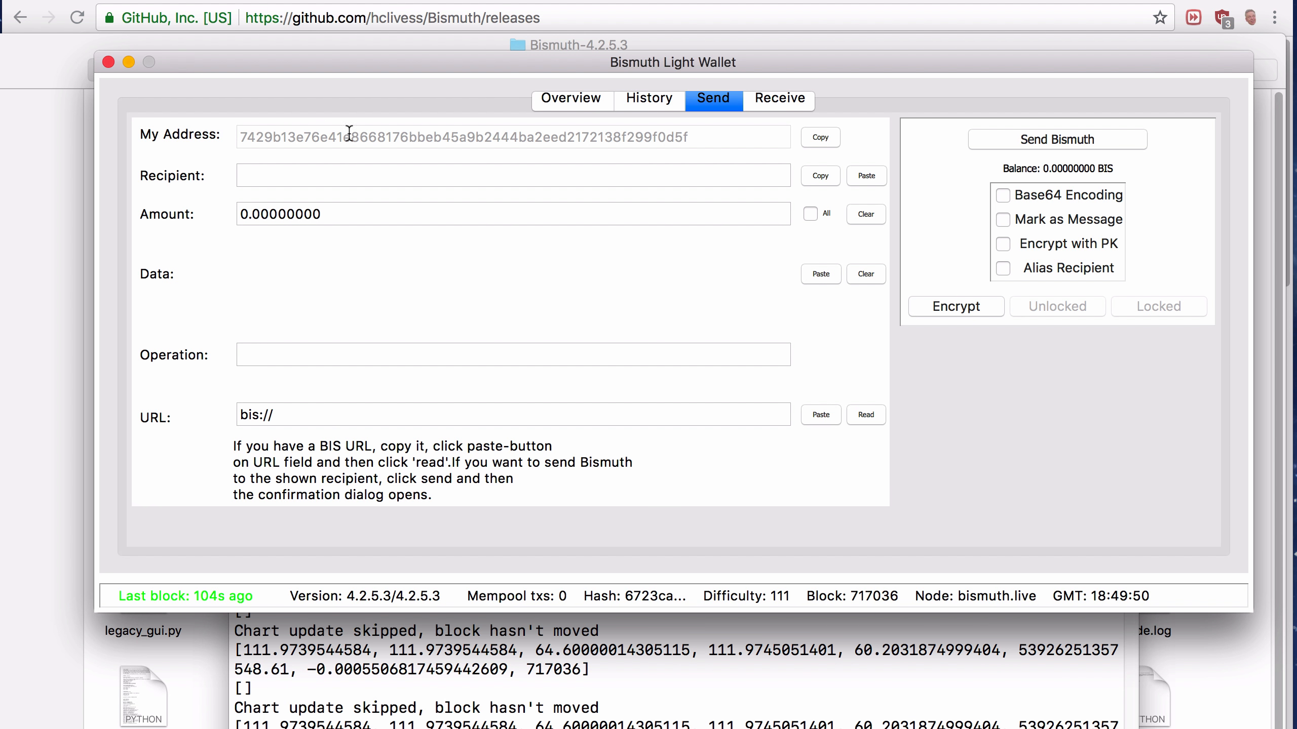
{"action": "mouse_move", "coordinate": [363, 135]}
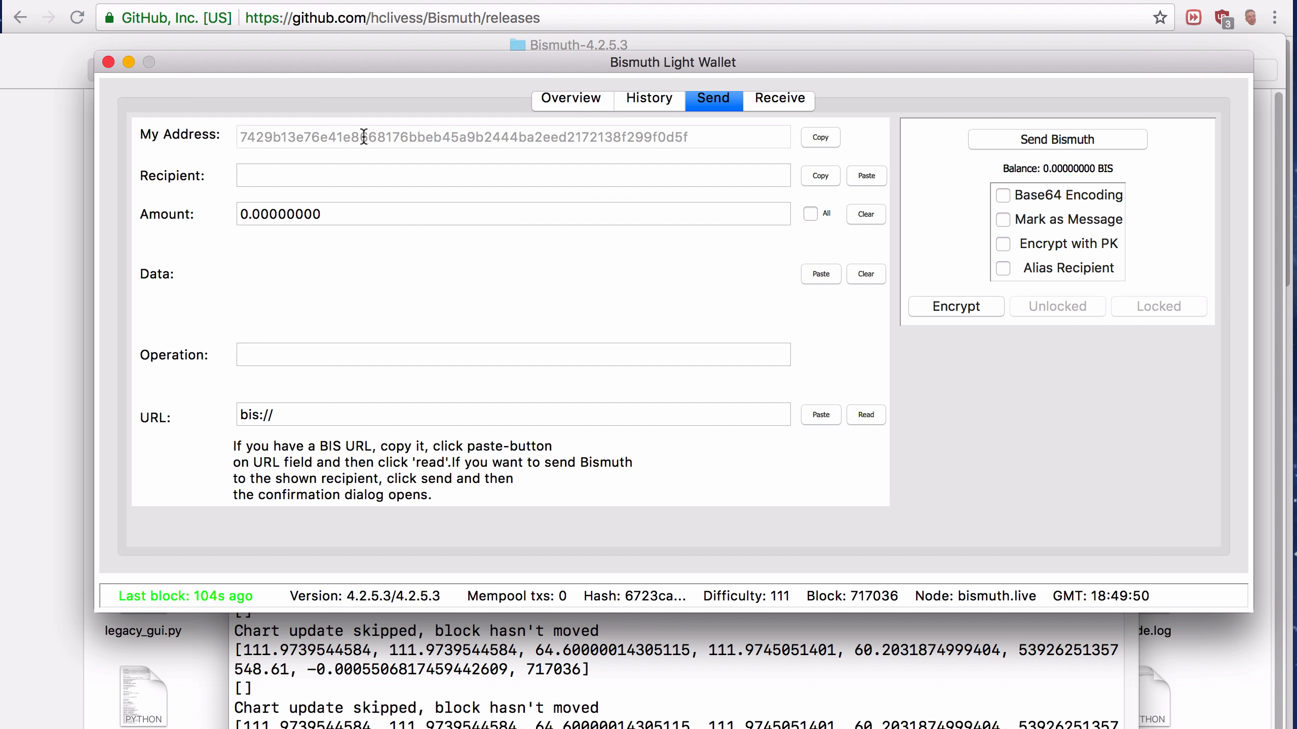
{"action": "mouse_move", "coordinate": [292, 147]}
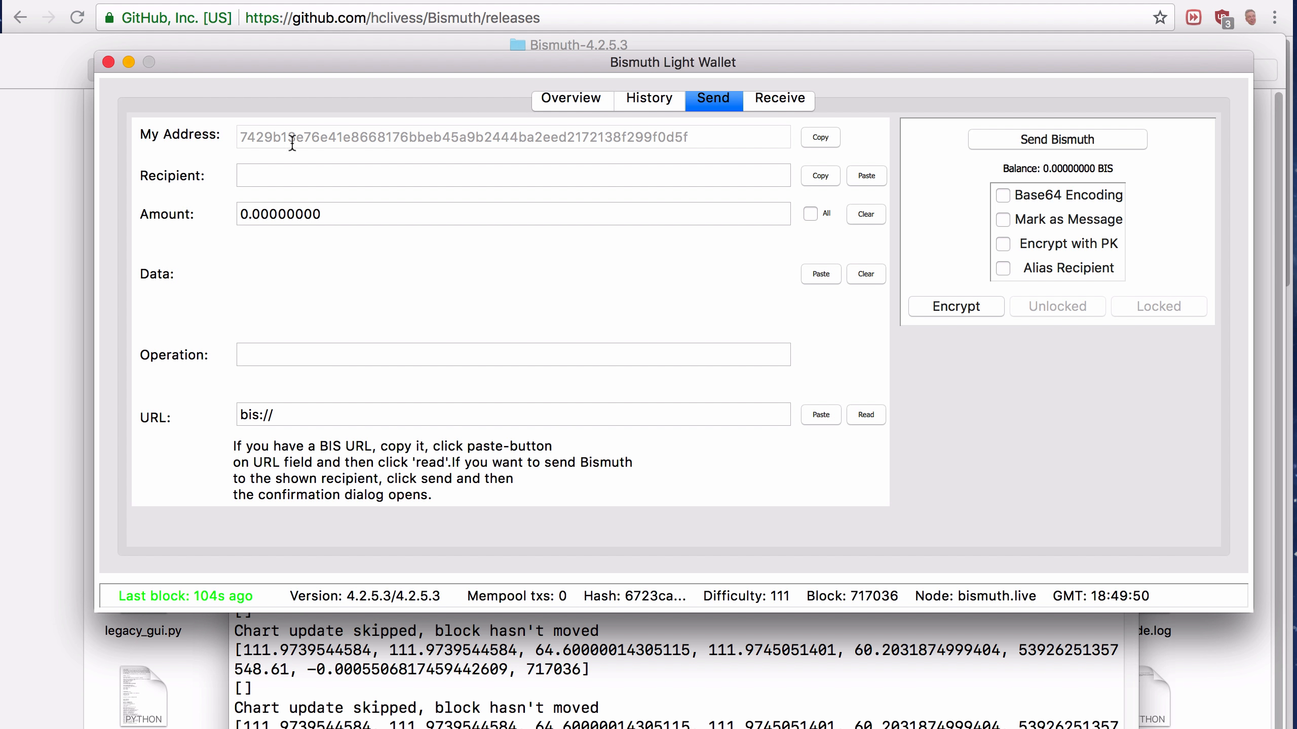
{"action": "mouse_move", "coordinate": [646, 139]}
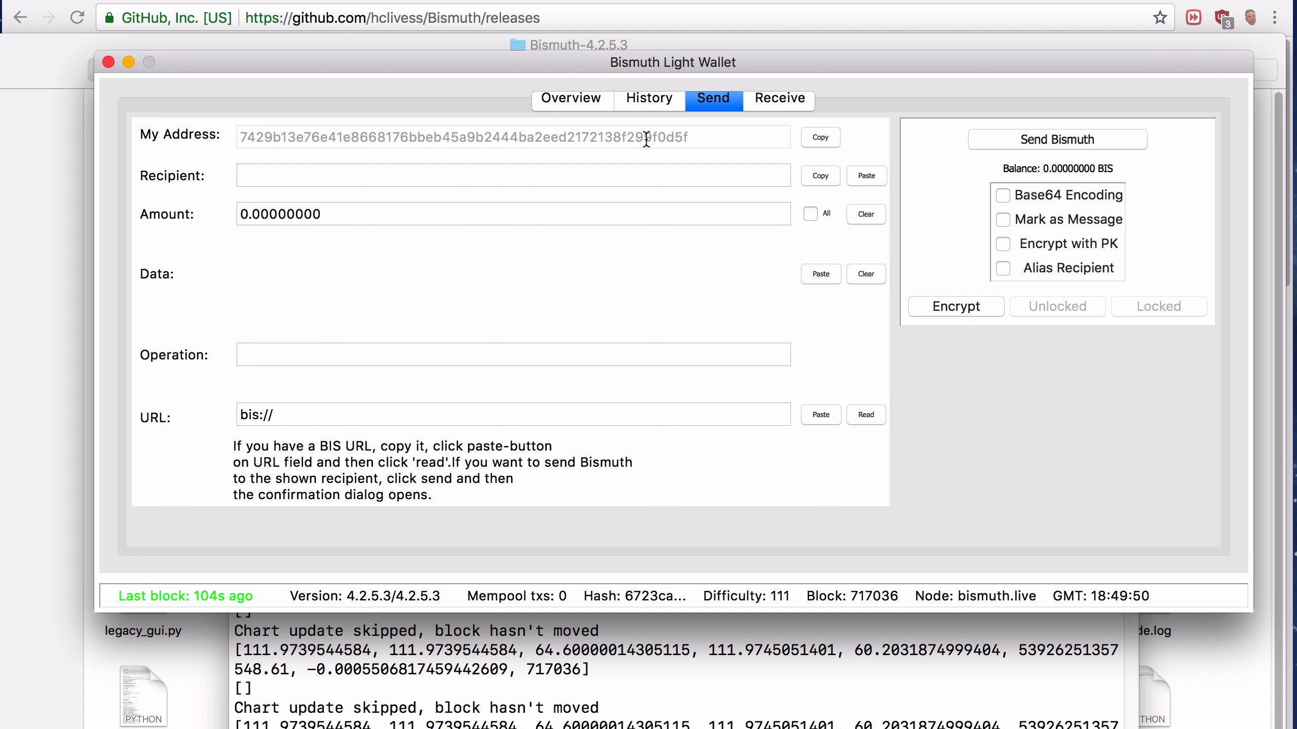
{"action": "mouse_move", "coordinate": [733, 182]}
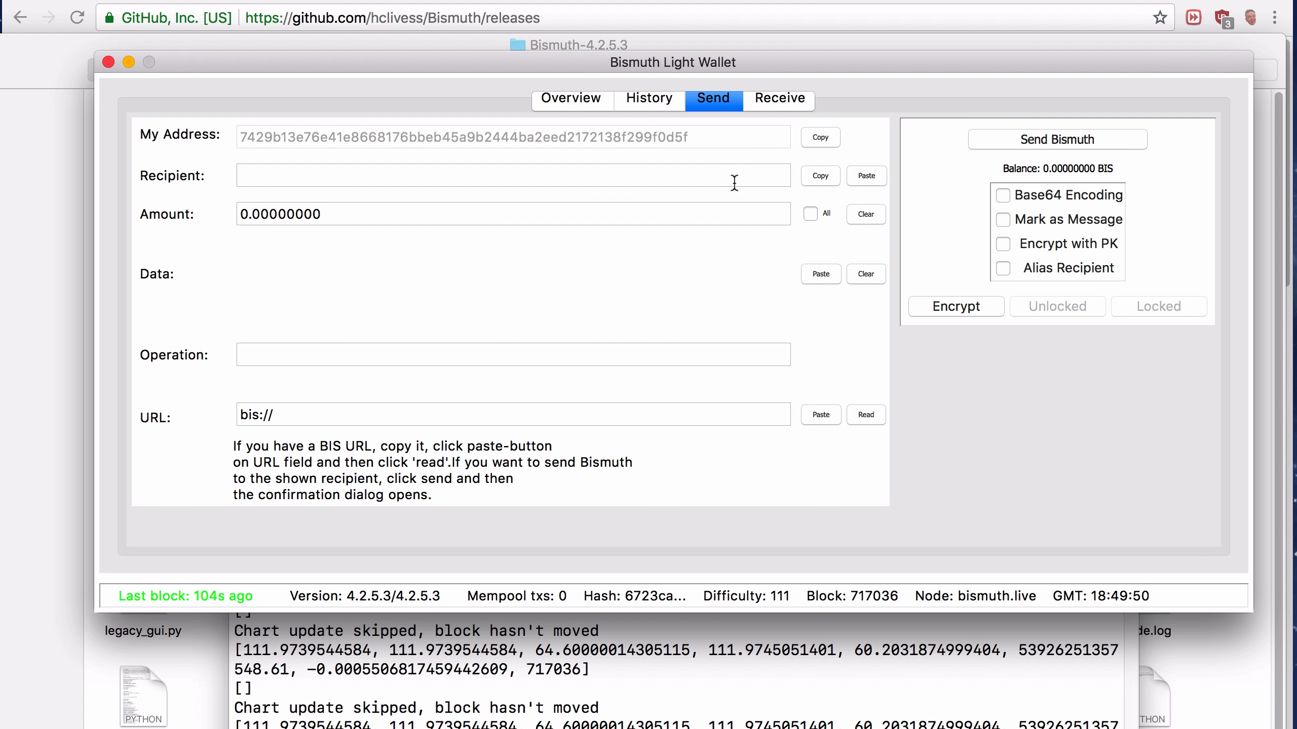
{"action": "mouse_move", "coordinate": [798, 146]}
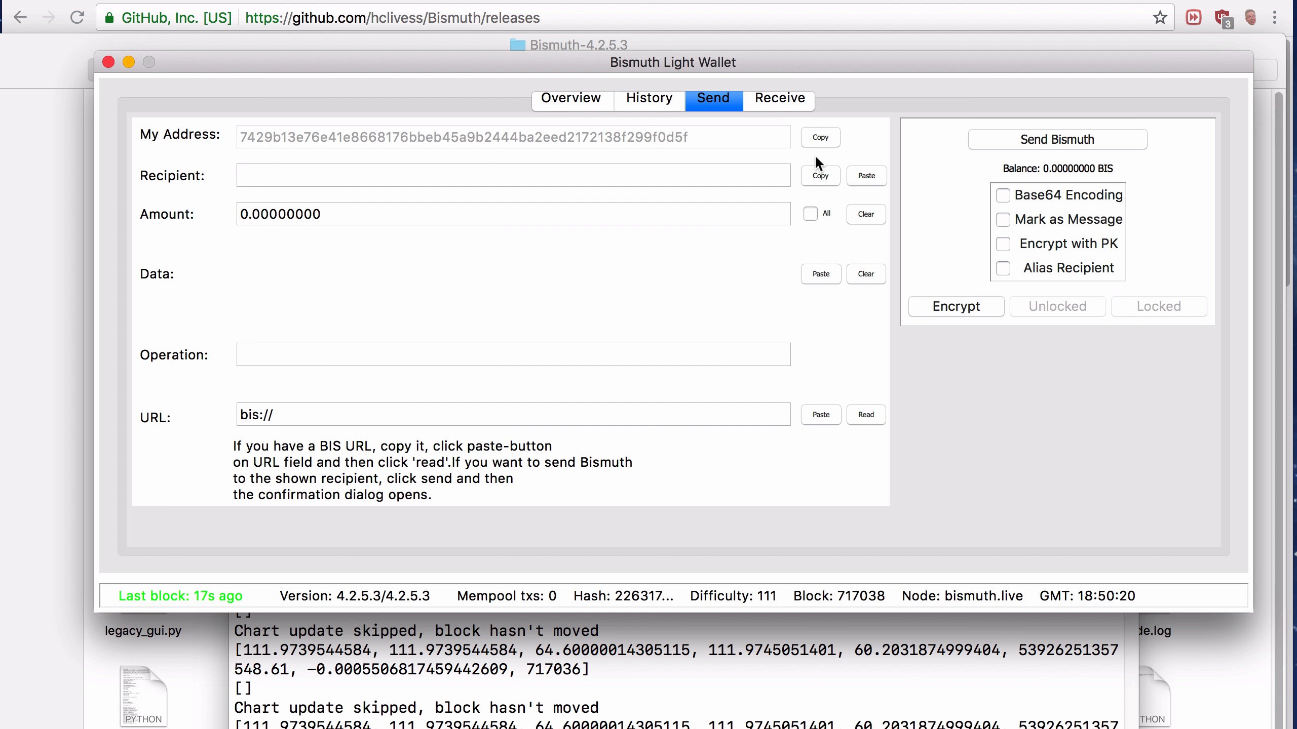
{"action": "mouse_move", "coordinate": [1134, 385]}
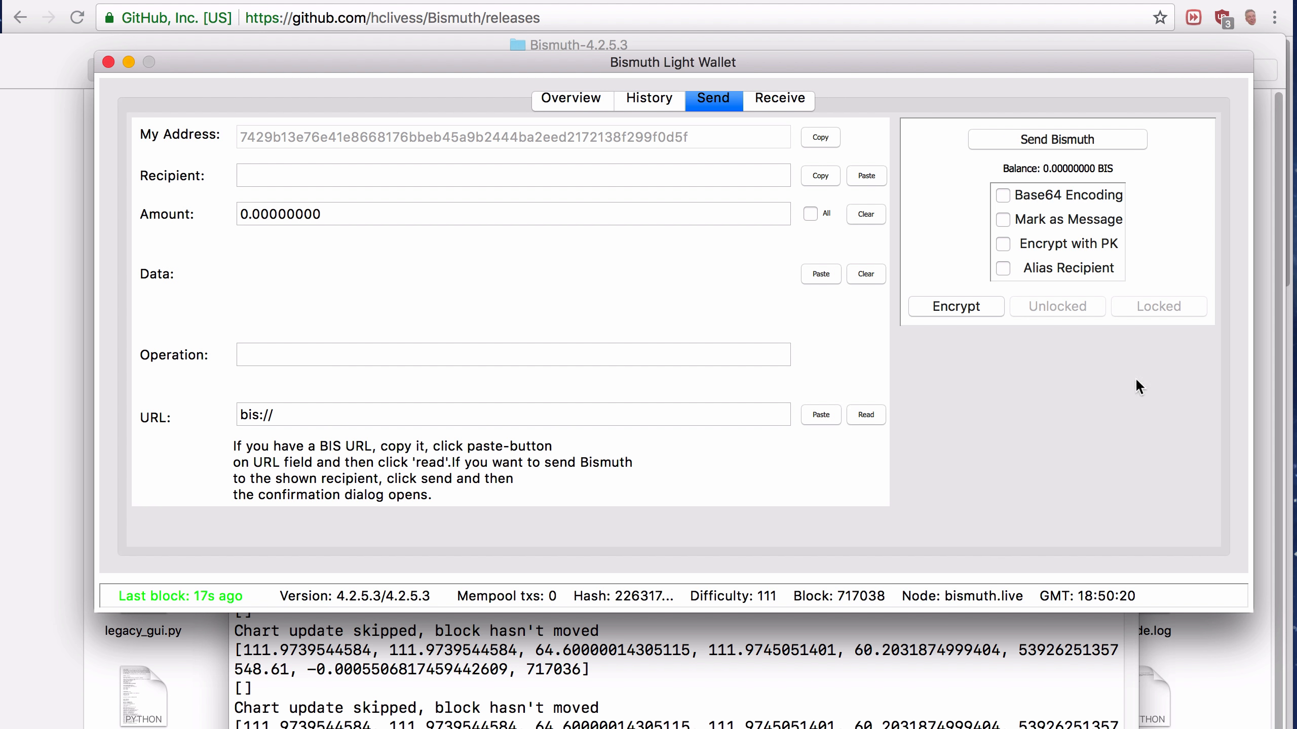
{"action": "mouse_move", "coordinate": [855, 211]}
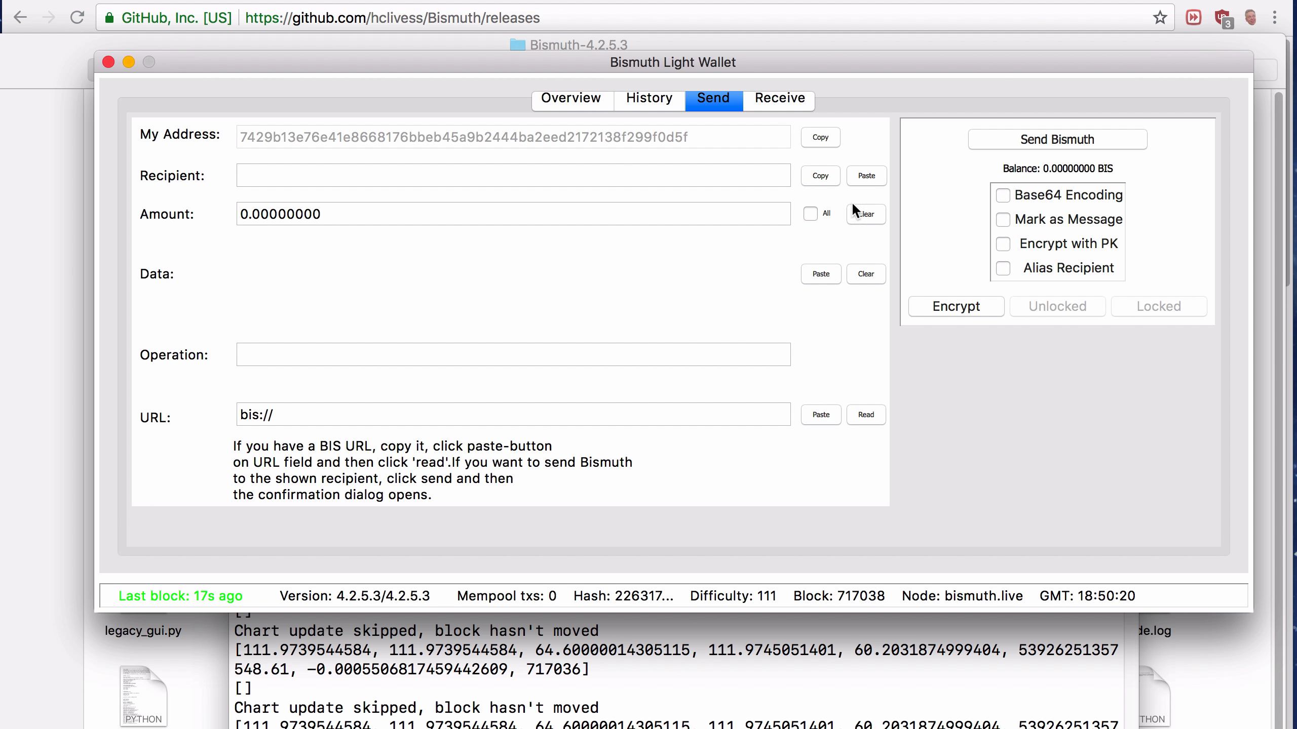
{"action": "mouse_move", "coordinate": [731, 137]}
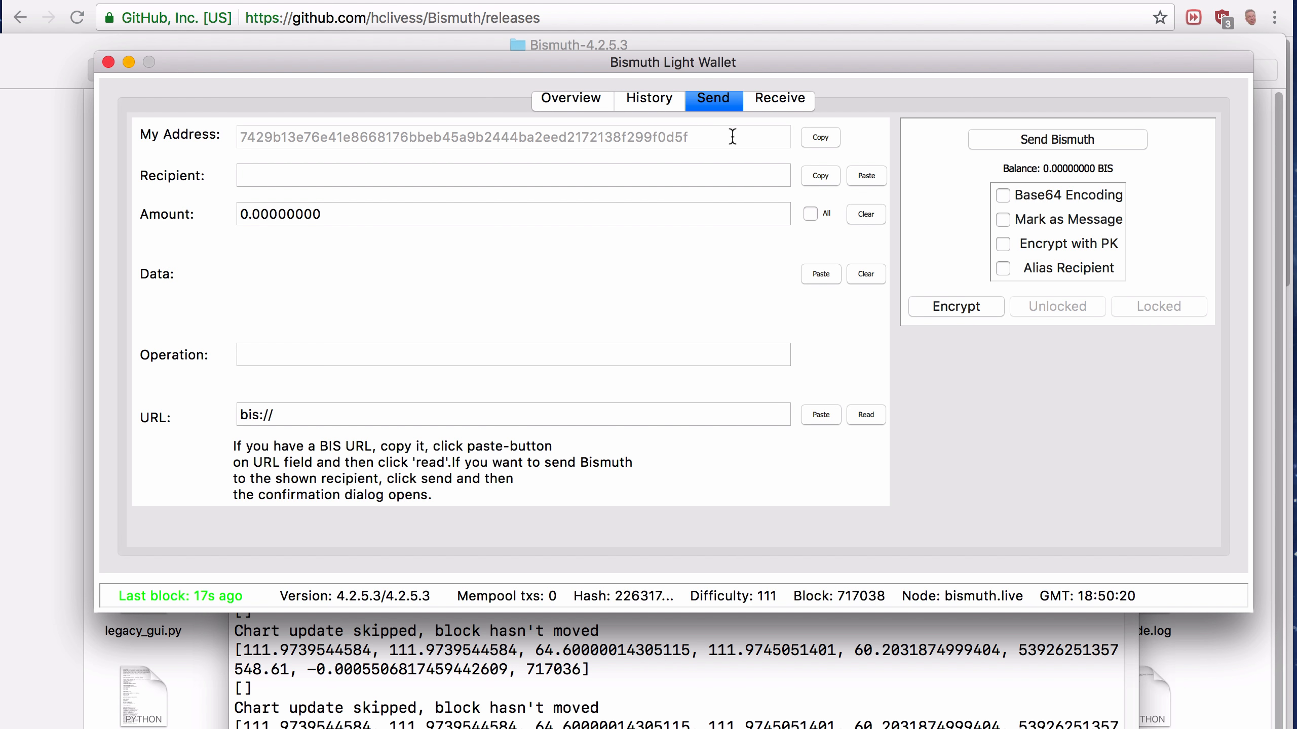
Switch between Send and Receive, ending on Receive with own address, zero amount and empty bis:// URL
{"action": "left_click", "coordinate": [779, 100]}
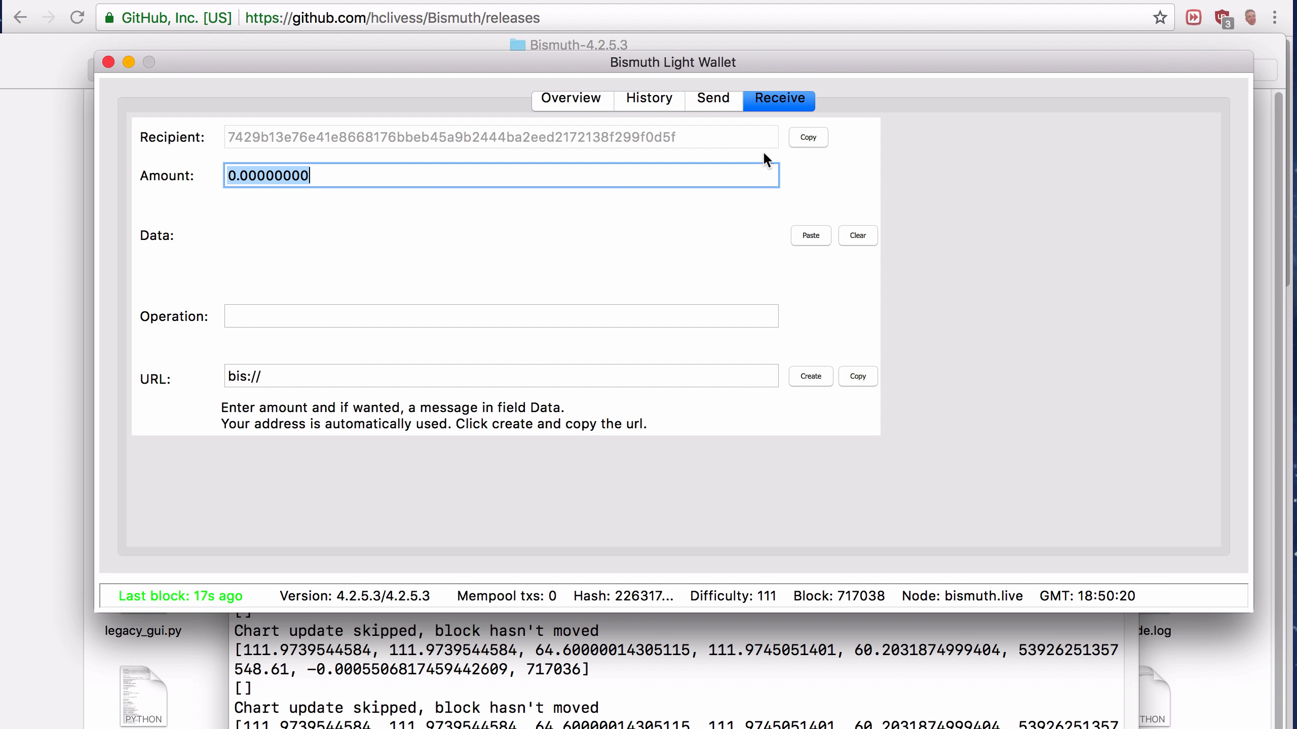
{"action": "left_click", "coordinate": [713, 97]}
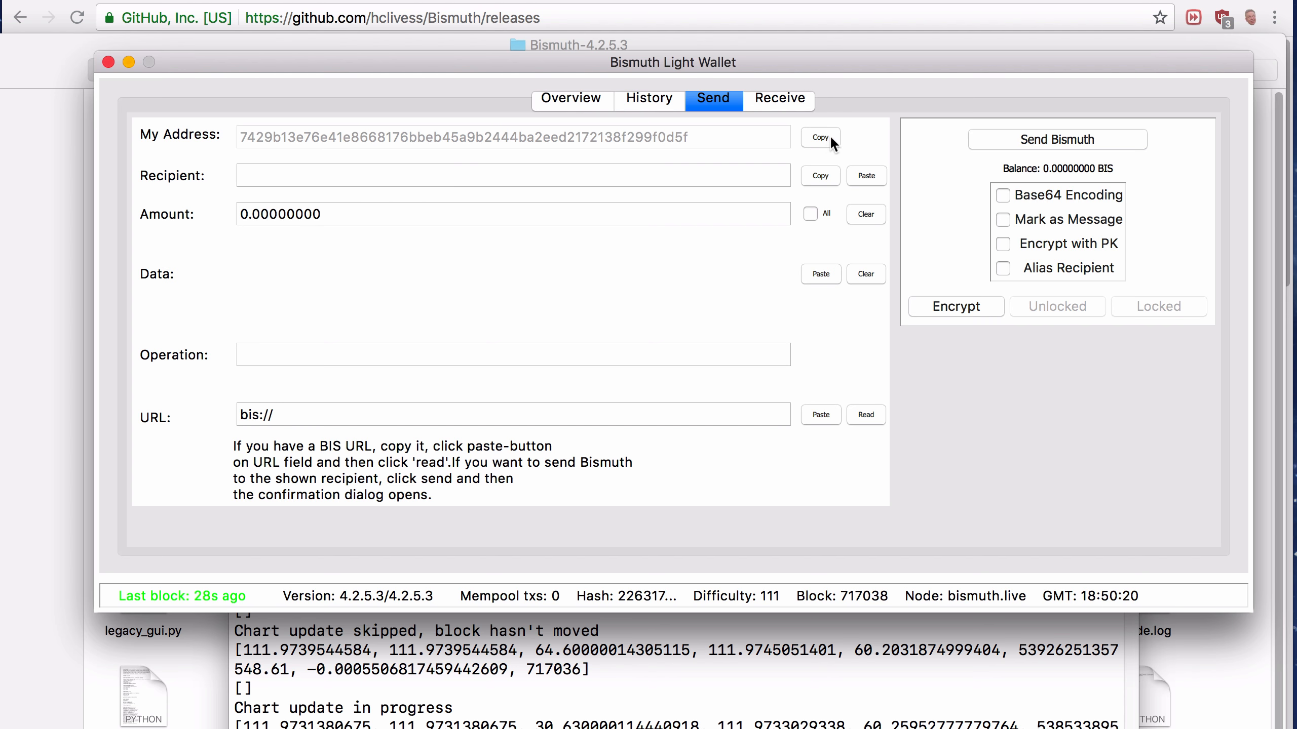
{"action": "left_click", "coordinate": [779, 98]}
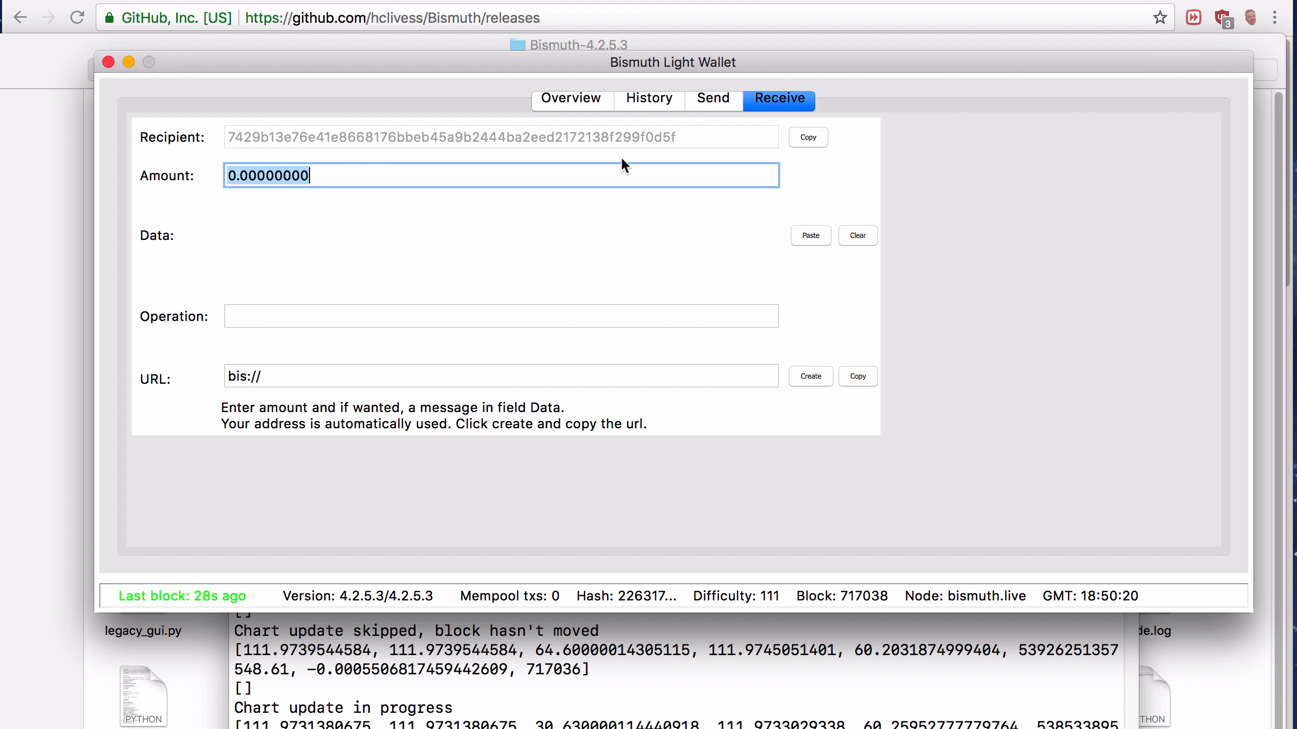
{"action": "mouse_move", "coordinate": [700, 138]}
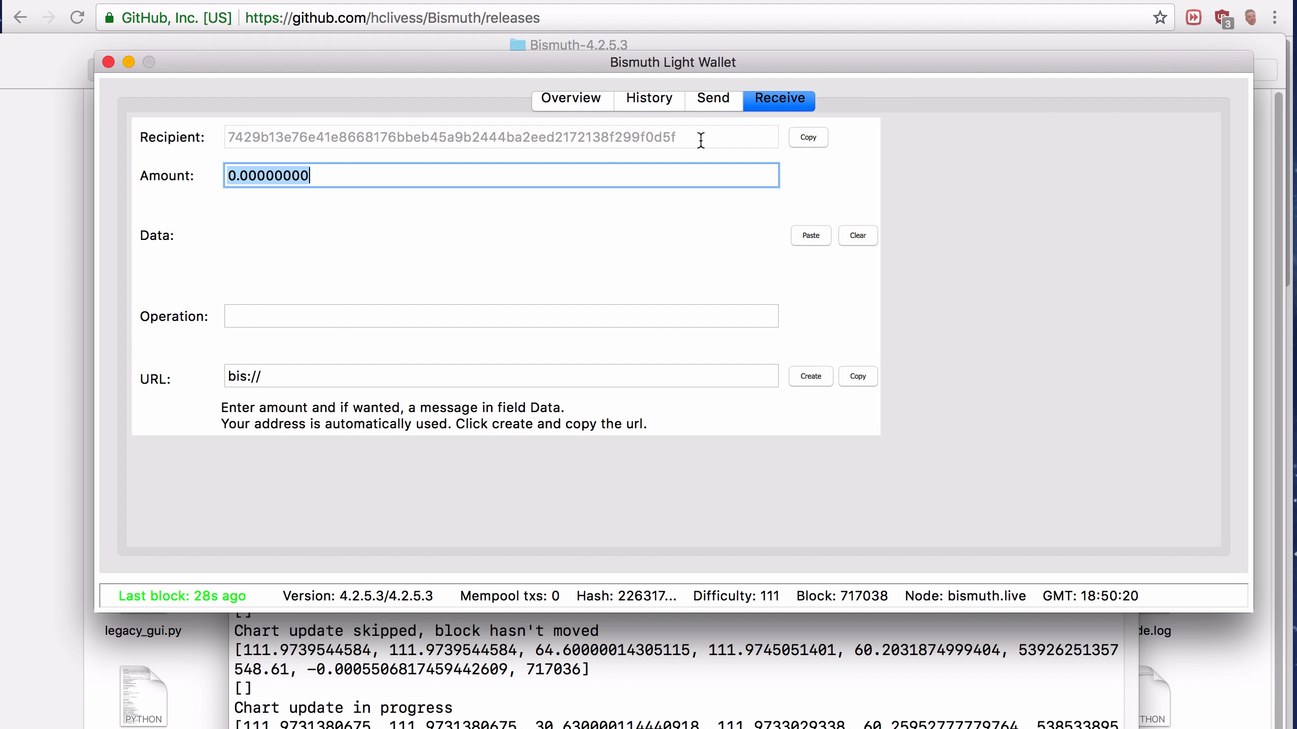
{"action": "mouse_move", "coordinate": [735, 164]}
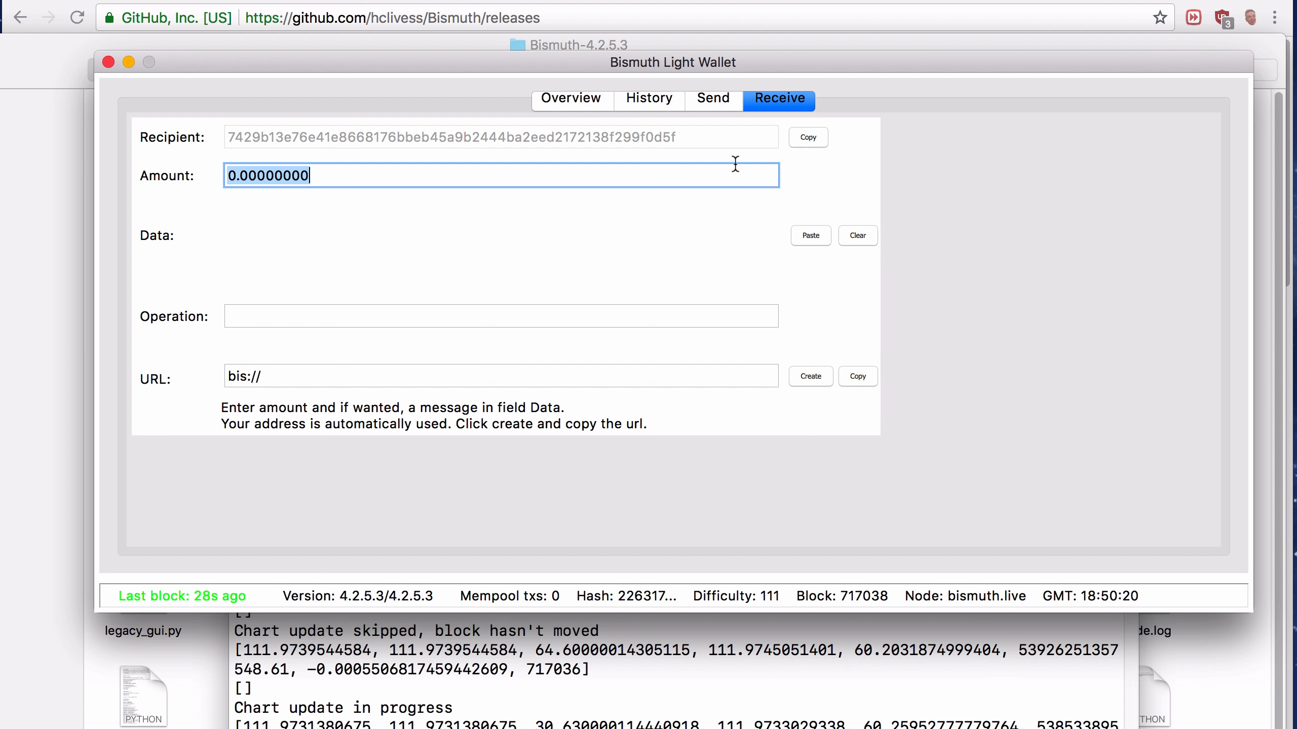
{"action": "mouse_move", "coordinate": [918, 197]}
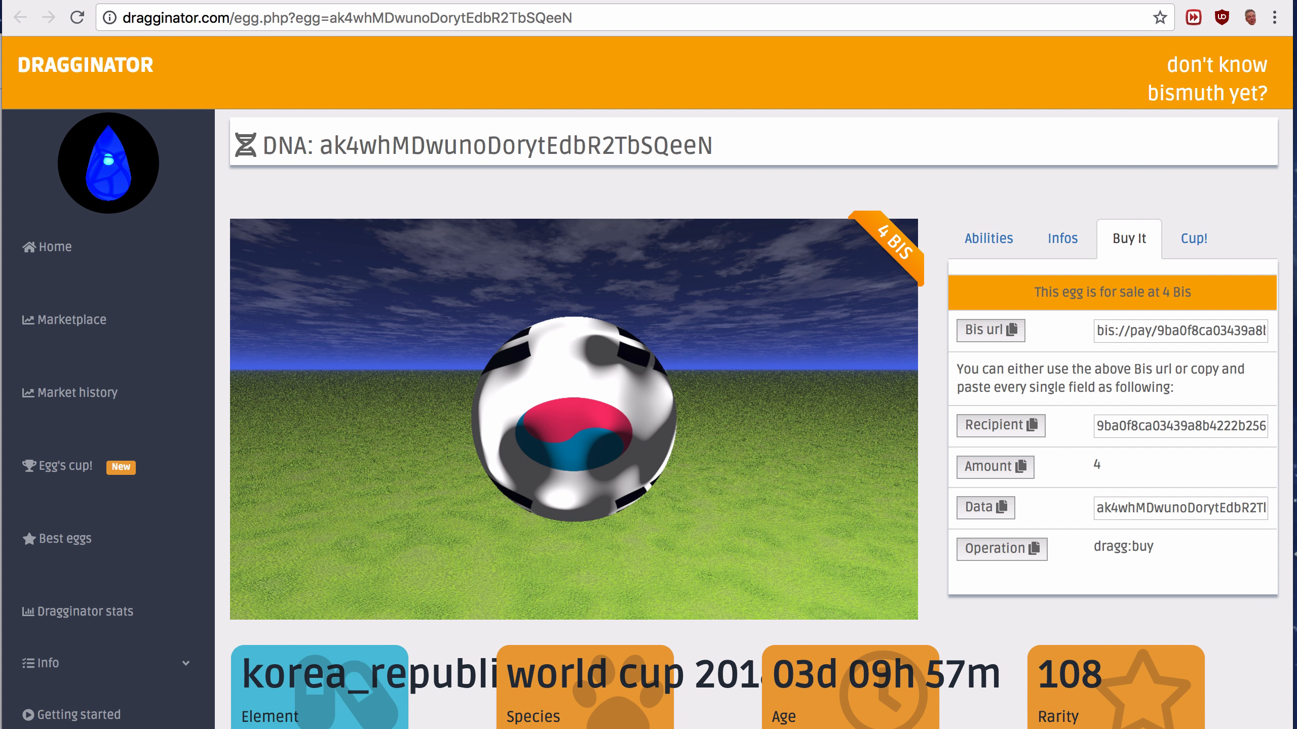
{"action": "mouse_move", "coordinate": [1120, 2]}
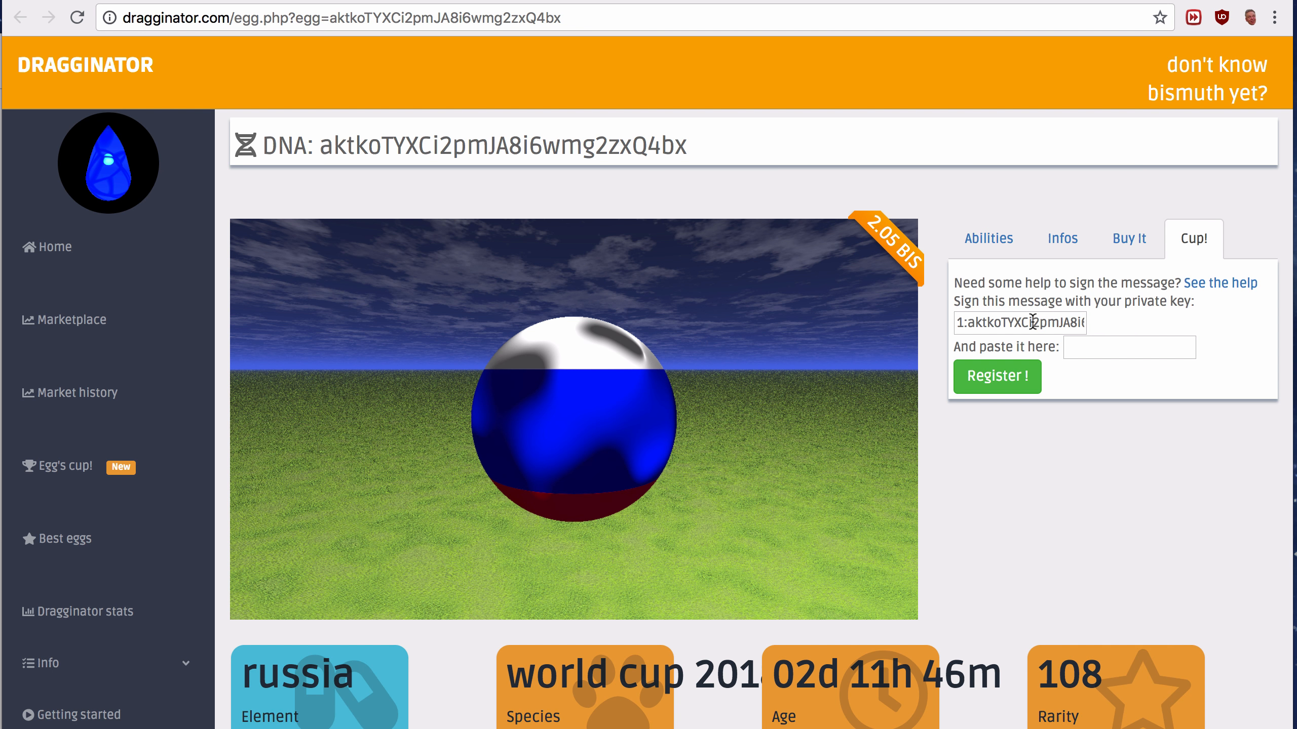
Select the whole cup message to sign on the Russia egg's Cup! page for copying
{"action": "left_click", "coordinate": [1030, 322]}
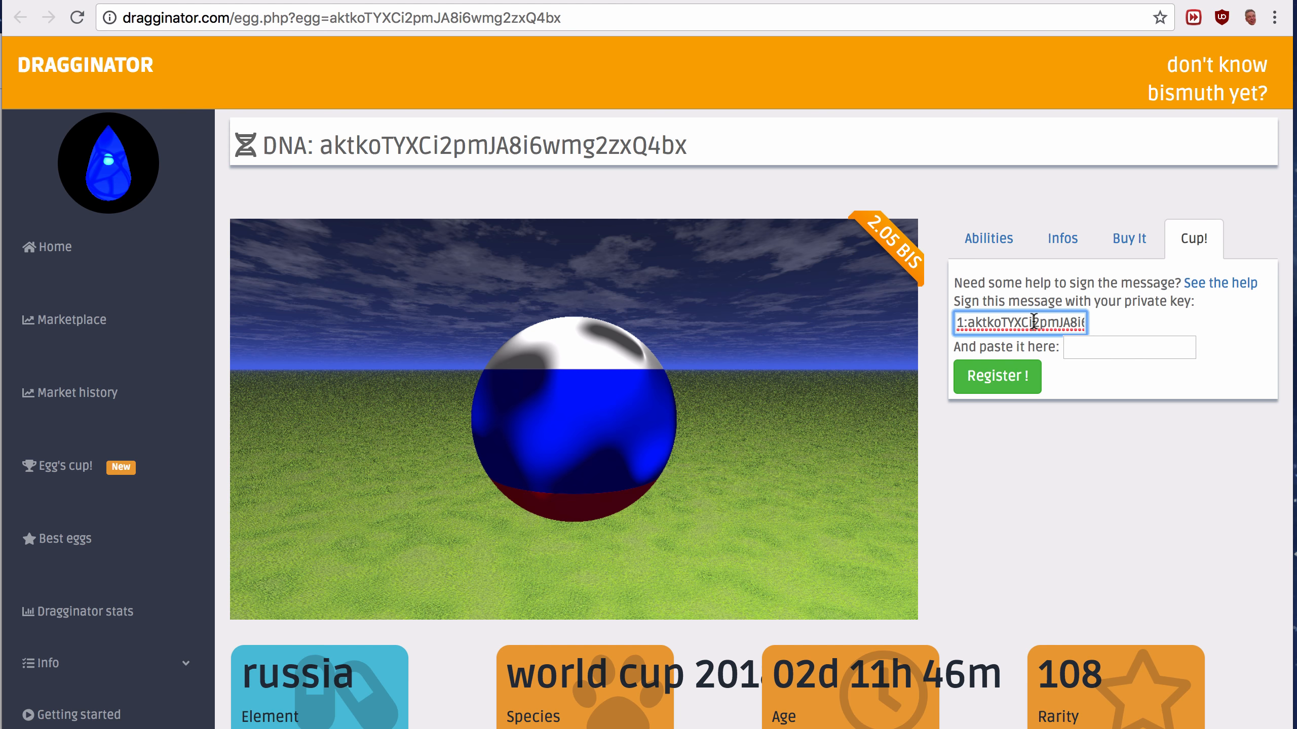
{"action": "double_click", "coordinate": [1033, 322]}
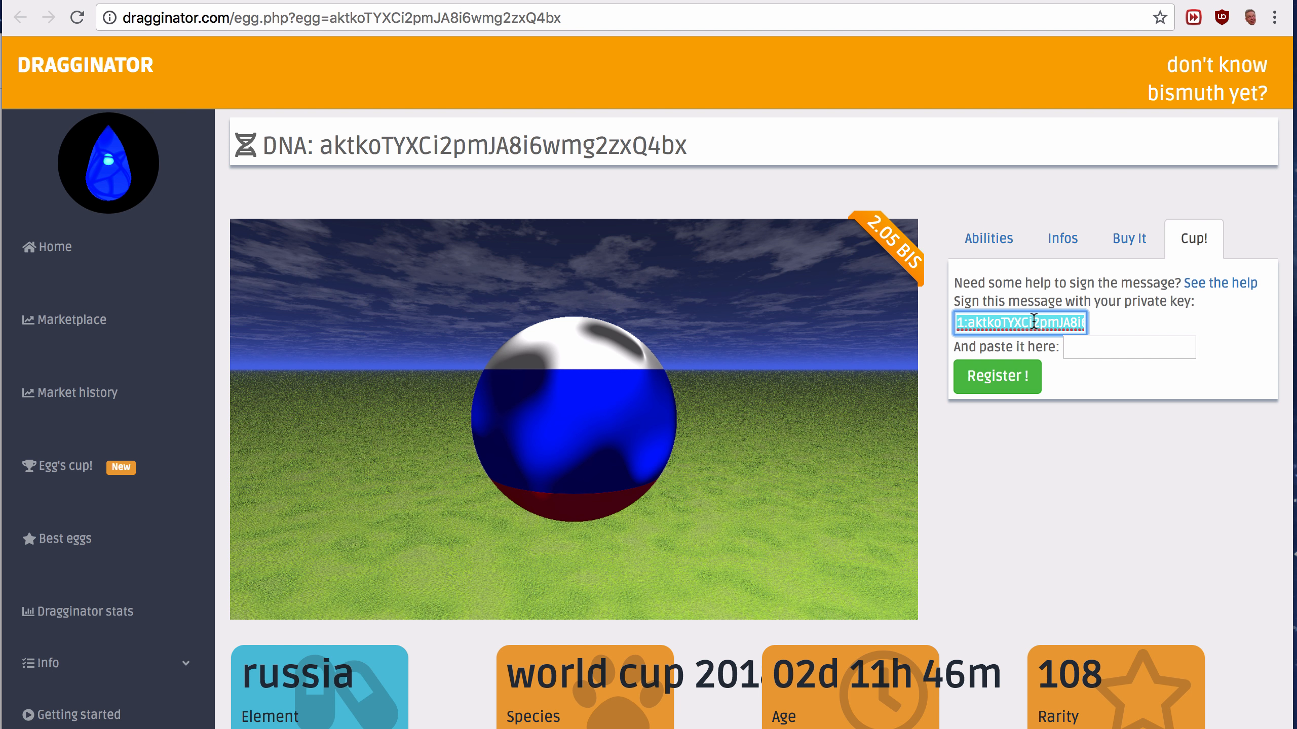
{"action": "mouse_move", "coordinate": [796, 189]}
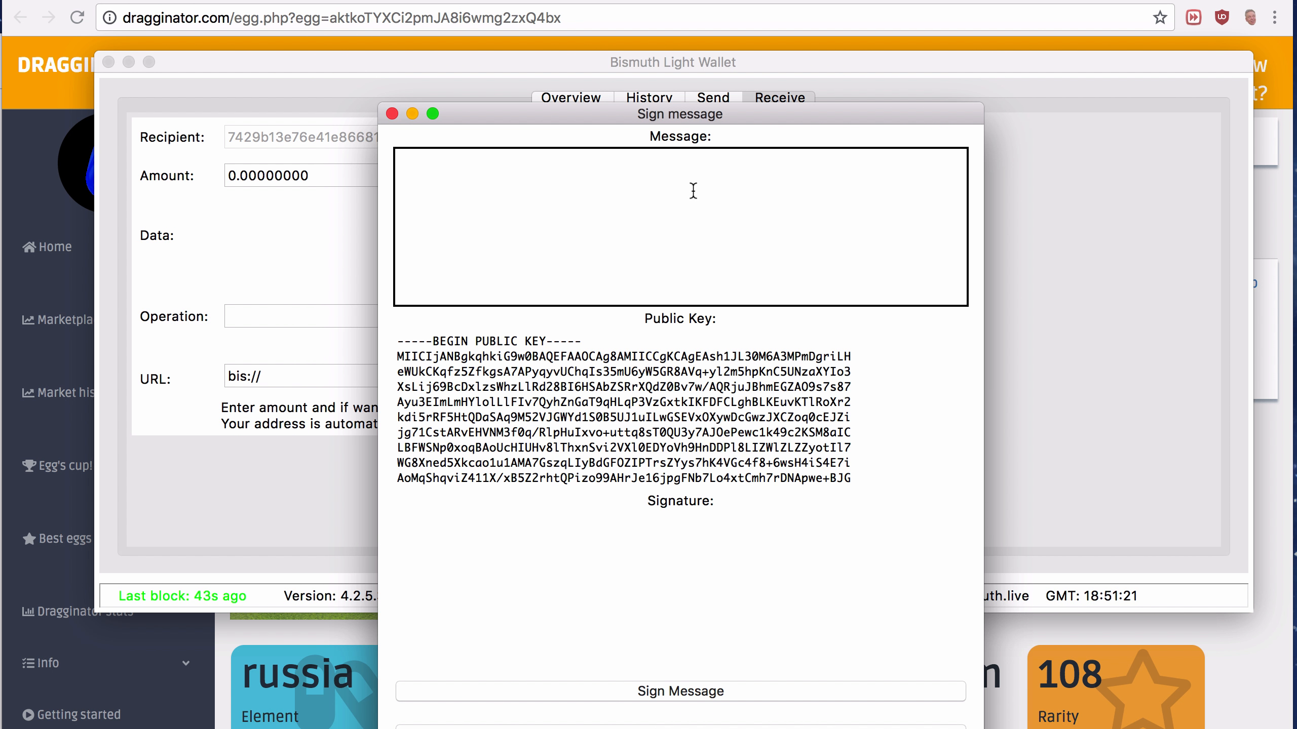
Paste message 1:aktkoTYXCi2pmJA8i6wmg2zxQ4bx into Sign message and sign it with the wallet key
{"action": "type", "text": "1:aktkoTYXCi2pmJA8i6wmg2zxQ4bx"}
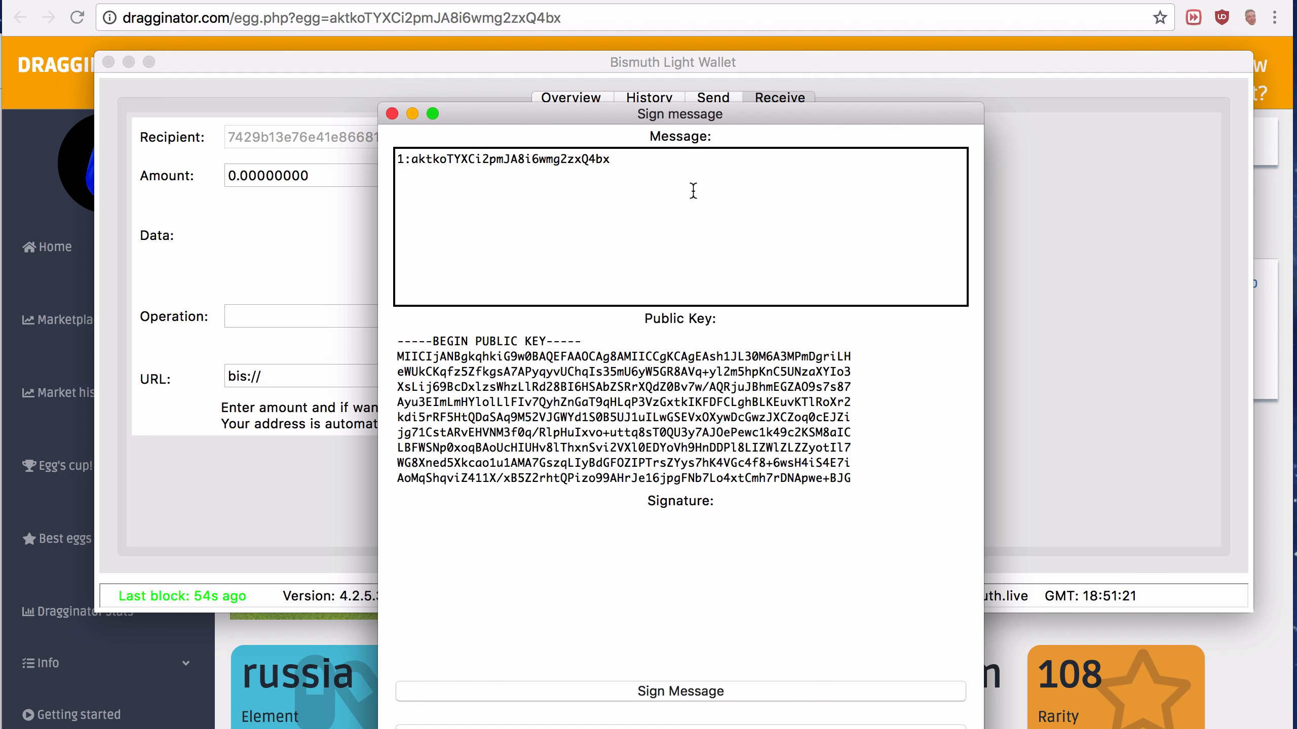
{"action": "left_click", "coordinate": [680, 692]}
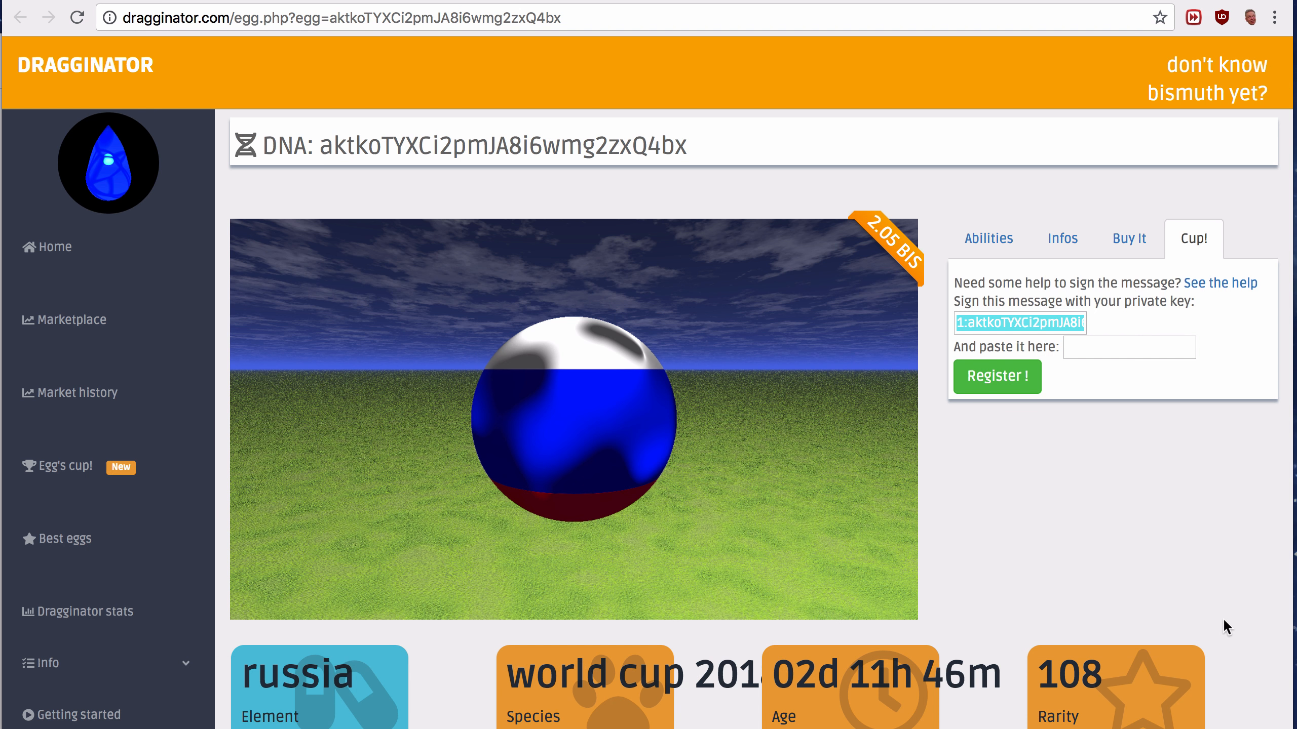
{"action": "left_click", "coordinate": [1129, 347]}
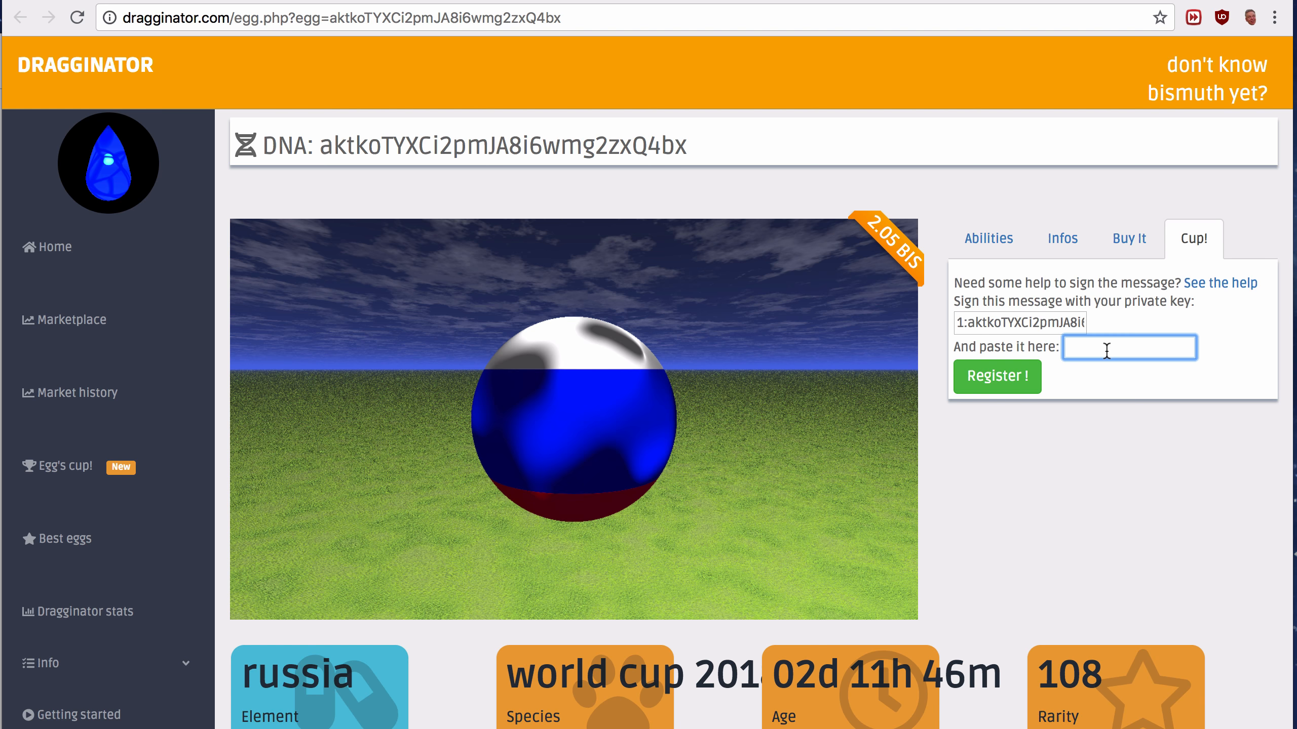
{"action": "type", "text": "jSMdFBB+bcMSmUg="}
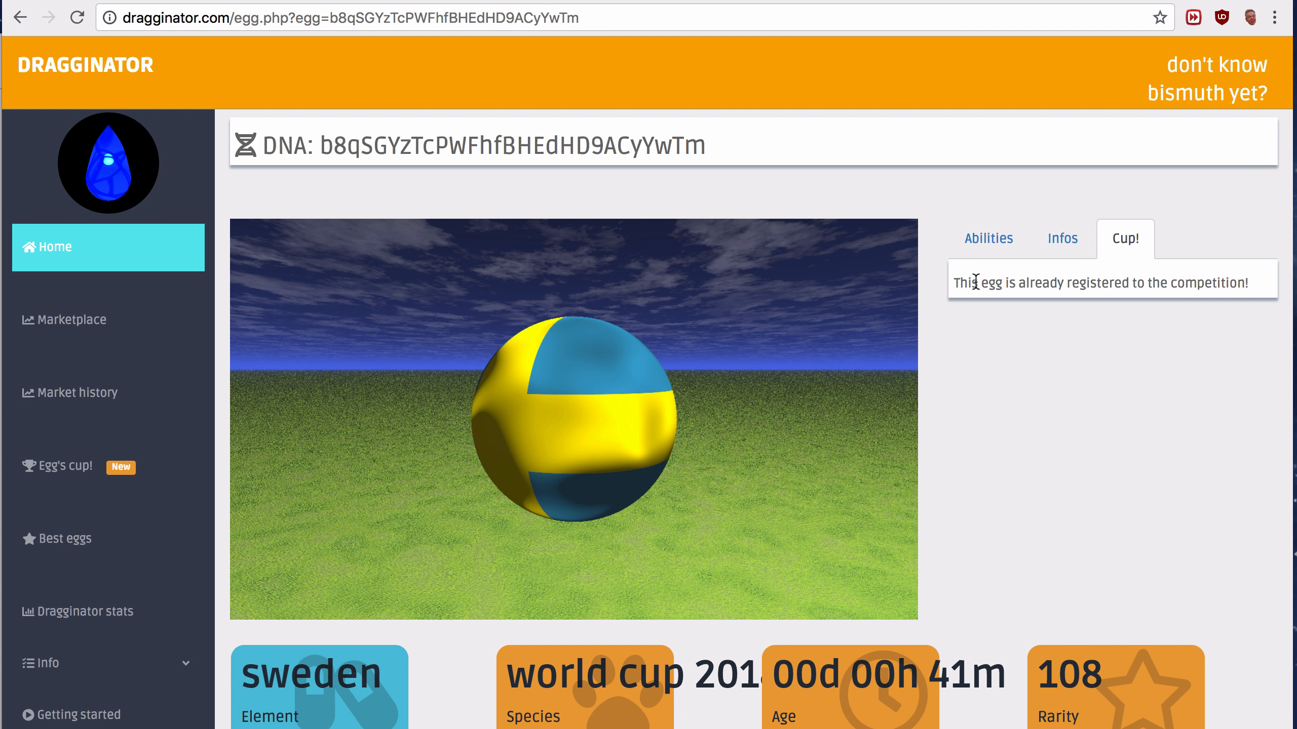
{"action": "left_click_drag", "start_coordinate": [959, 282], "coordinate": [1184, 282]}
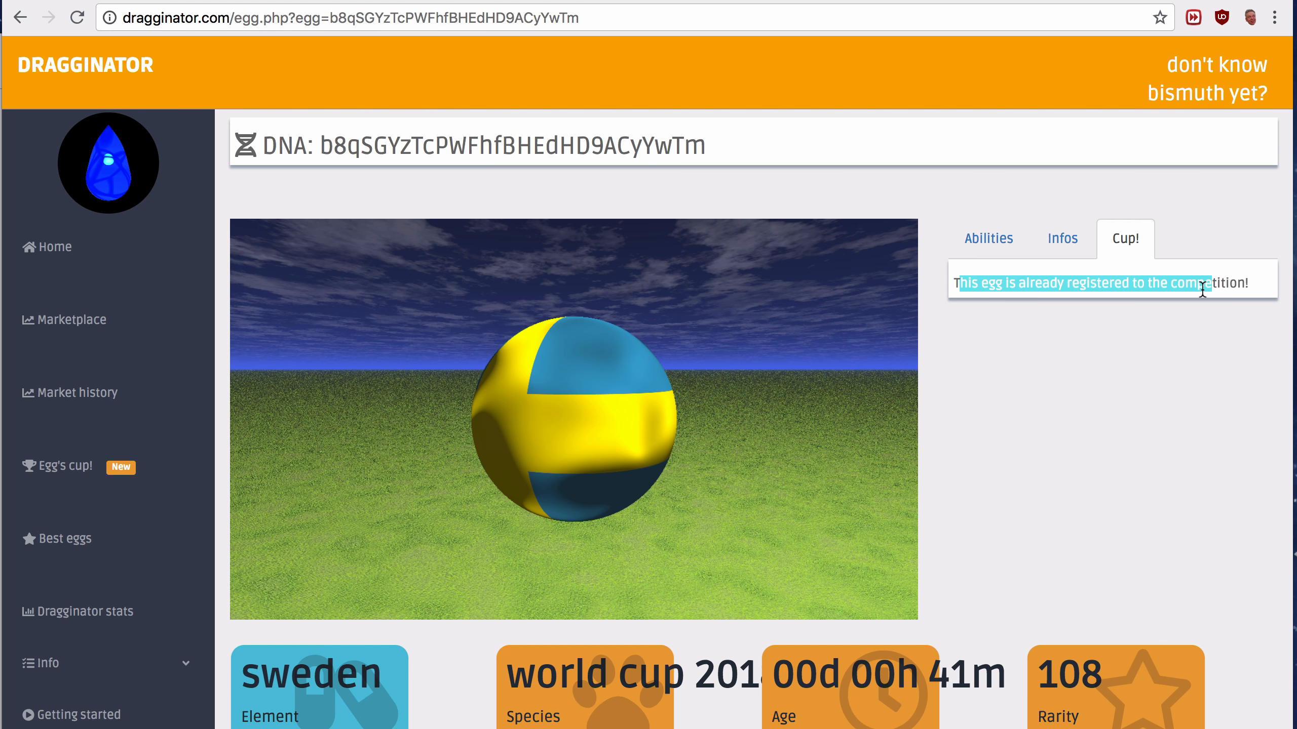
{"action": "mouse_move", "coordinate": [486, 379]}
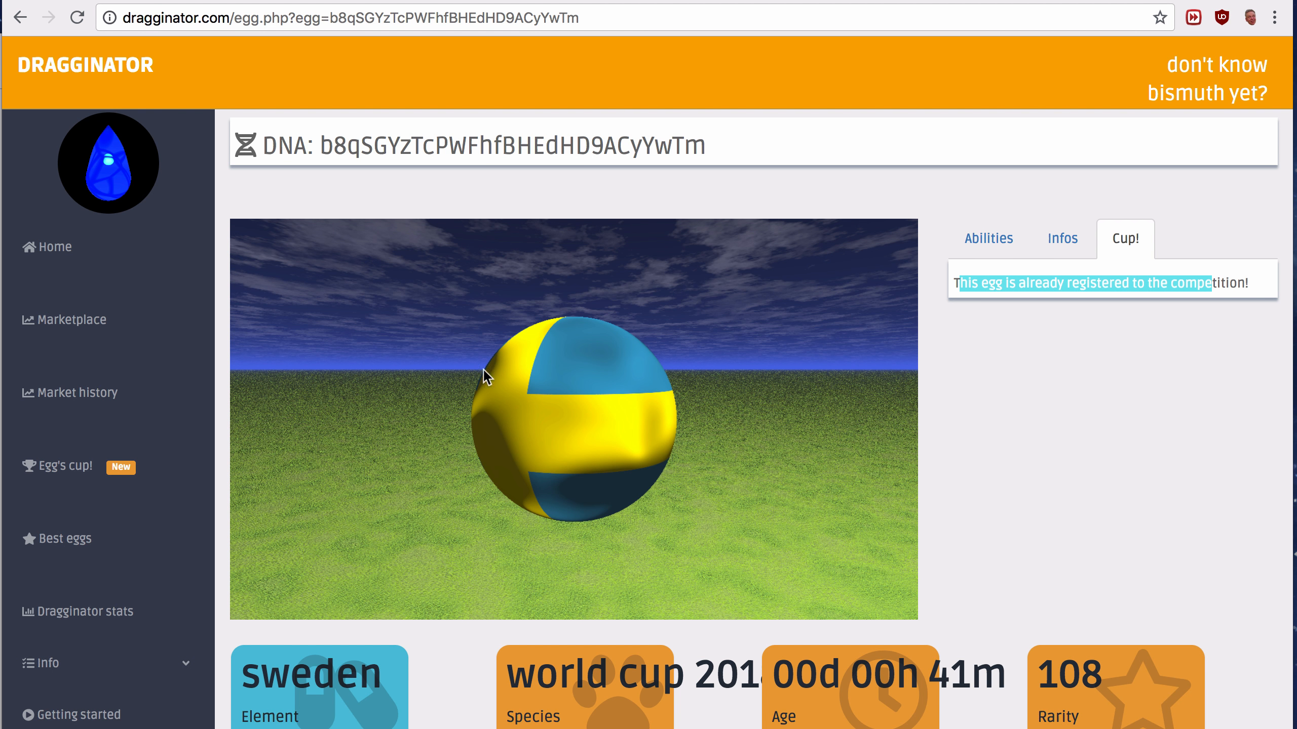
{"action": "mouse_move", "coordinate": [731, 425]}
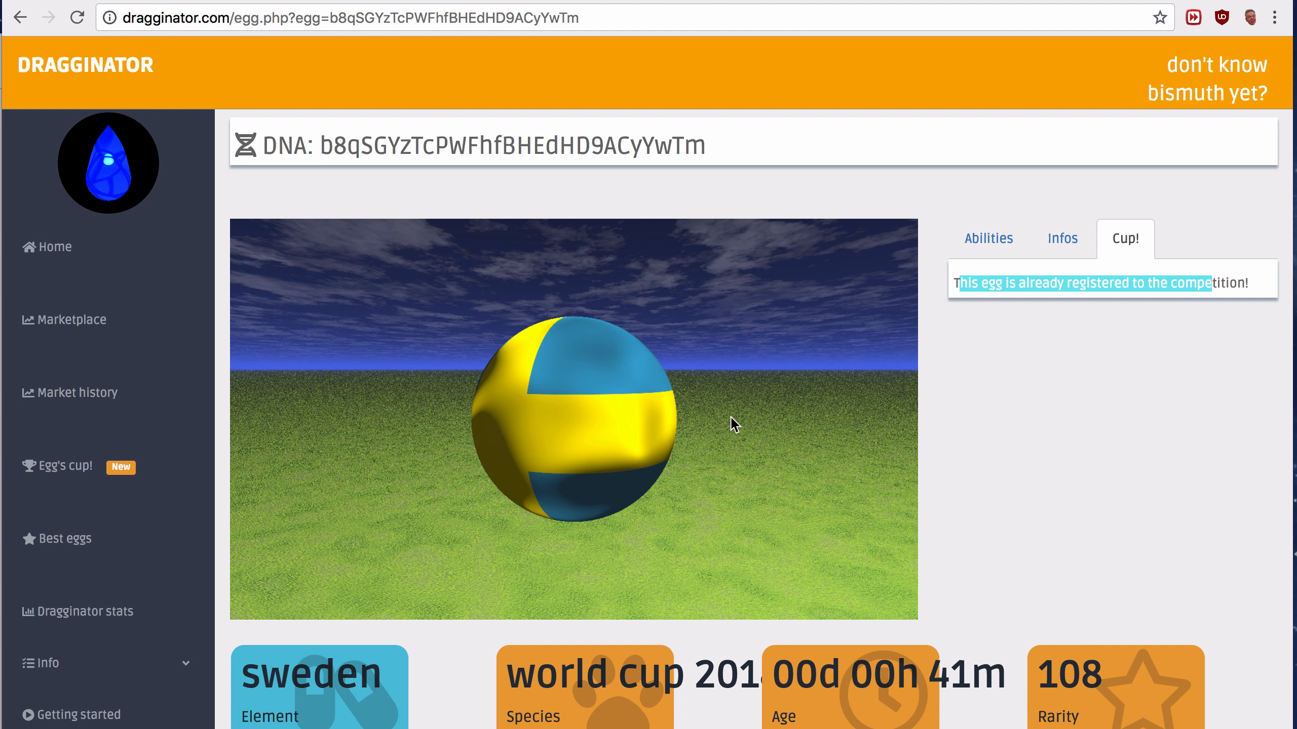
{"action": "mouse_move", "coordinate": [781, 443]}
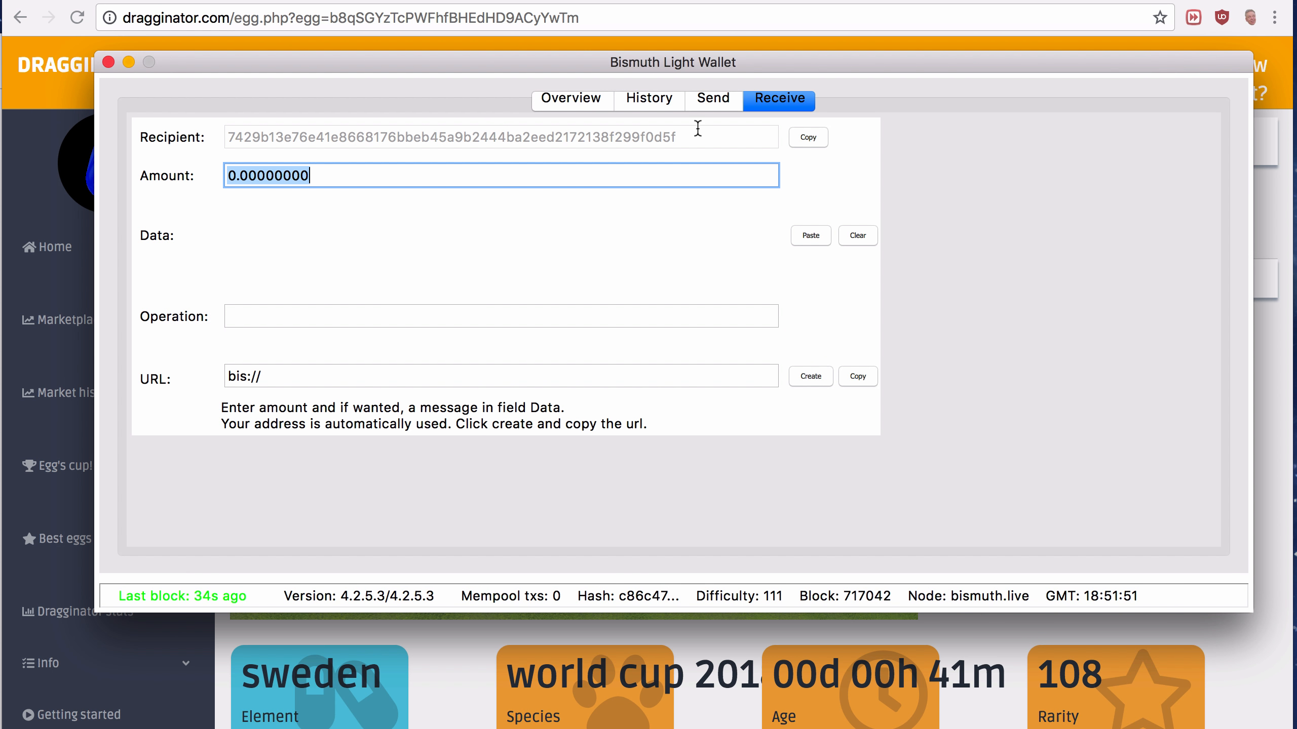
Bring the Bismuth Light Wallet window back in front of the browser
{"action": "left_click", "coordinate": [713, 97]}
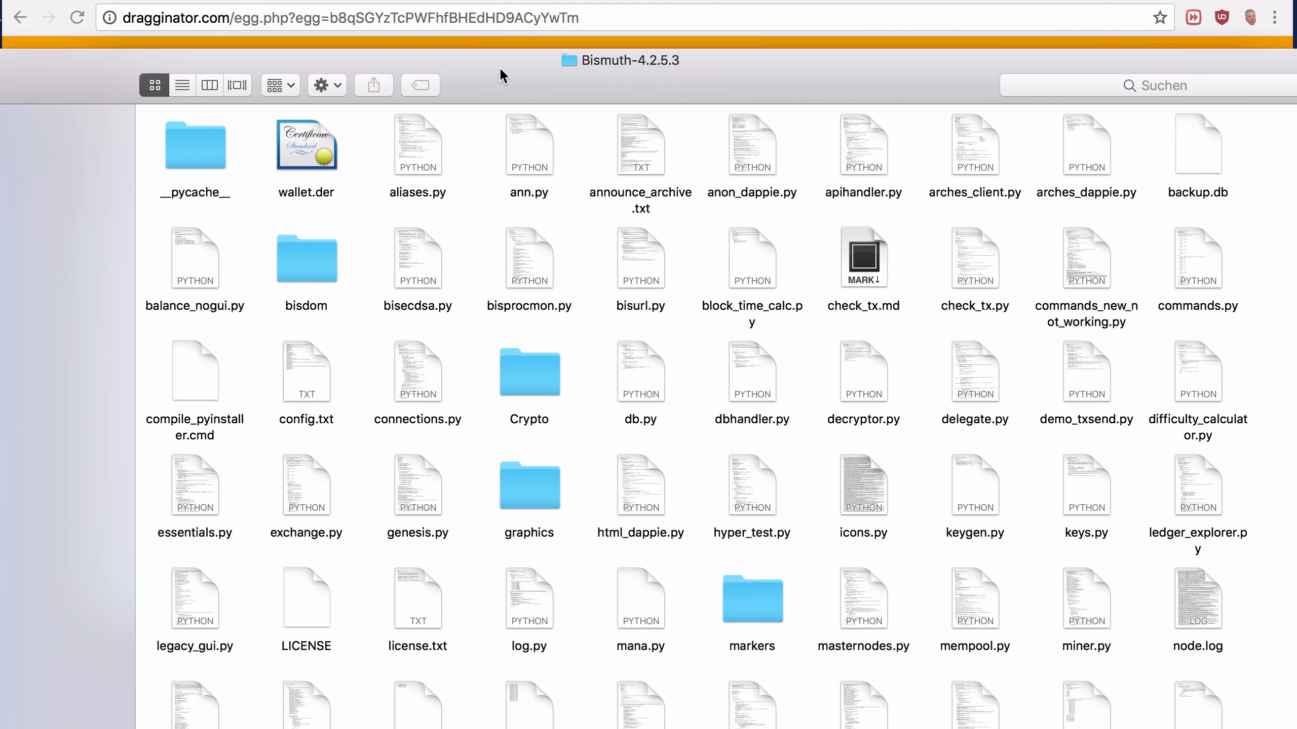
Select the wallet.der backup file inside the Bismuth-4.2.5.3 folder
{"action": "scroll", "scroll_direction": "down", "scroll_amount": 3}
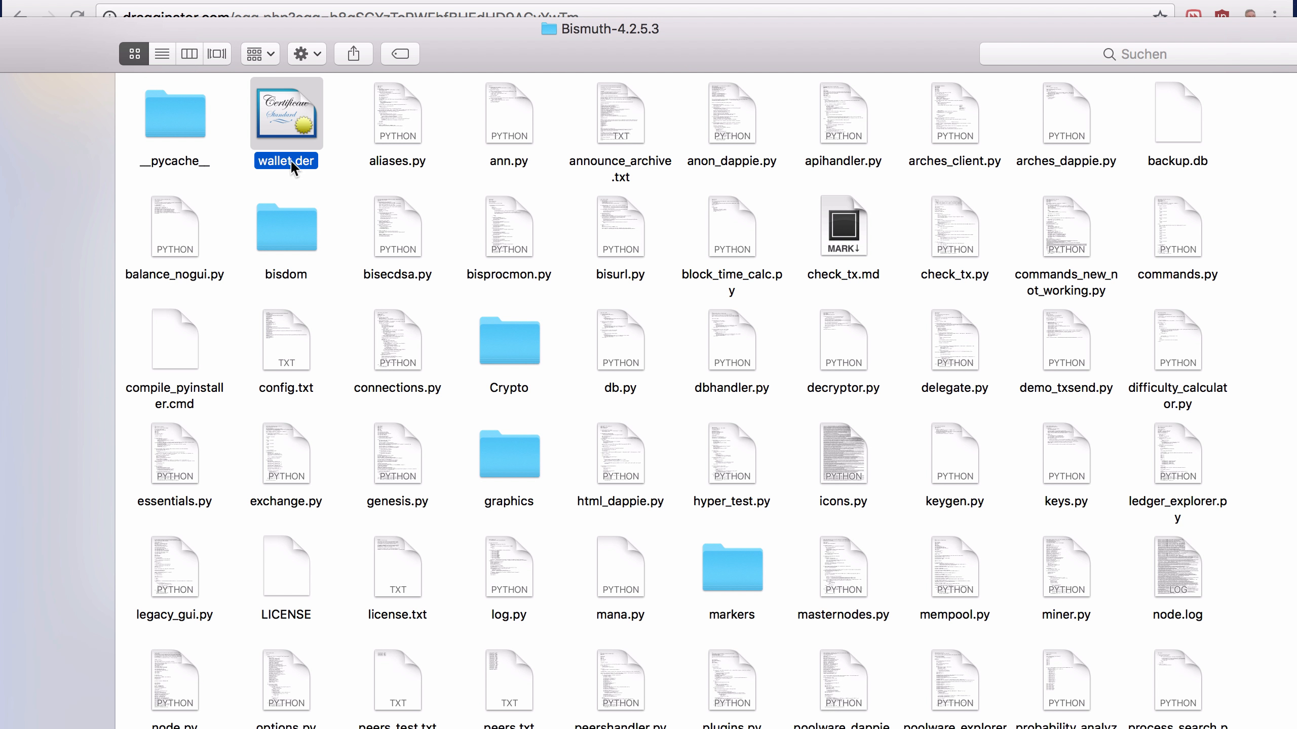
{"action": "mouse_move", "coordinate": [312, 171]}
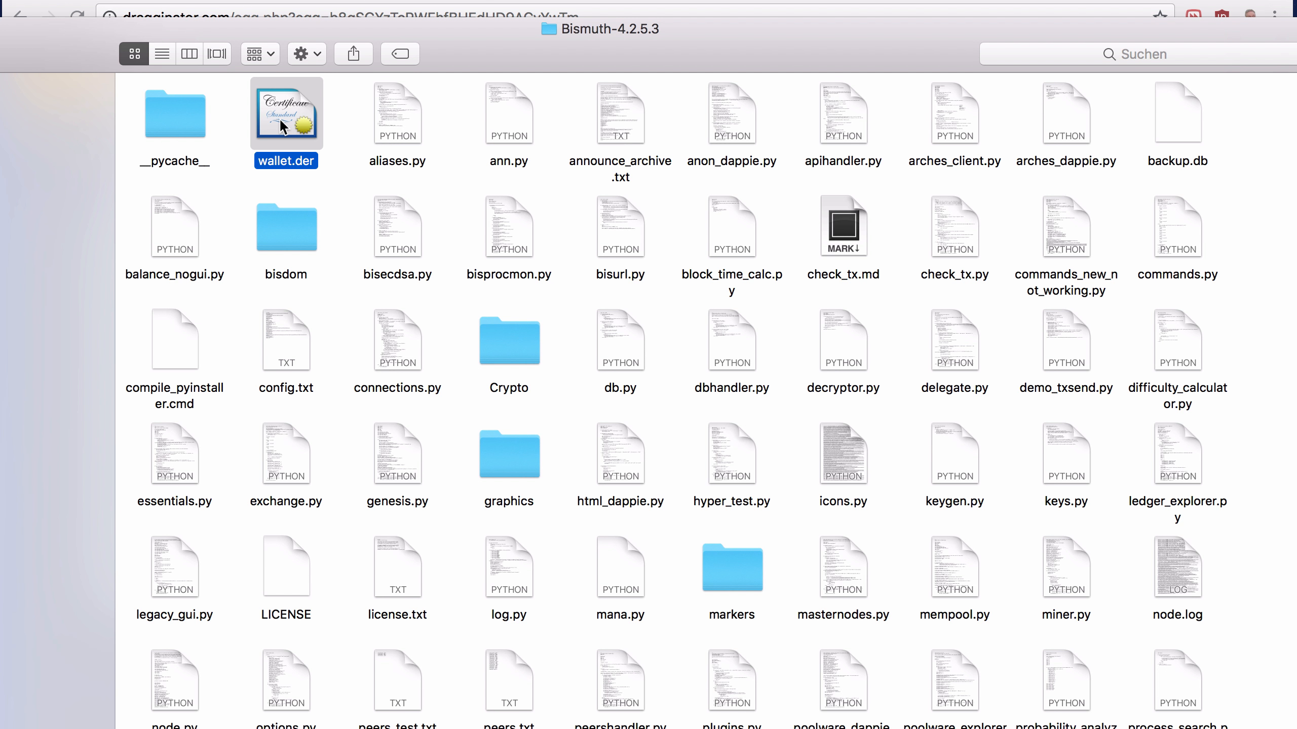
{"action": "left_click", "coordinate": [286, 160]}
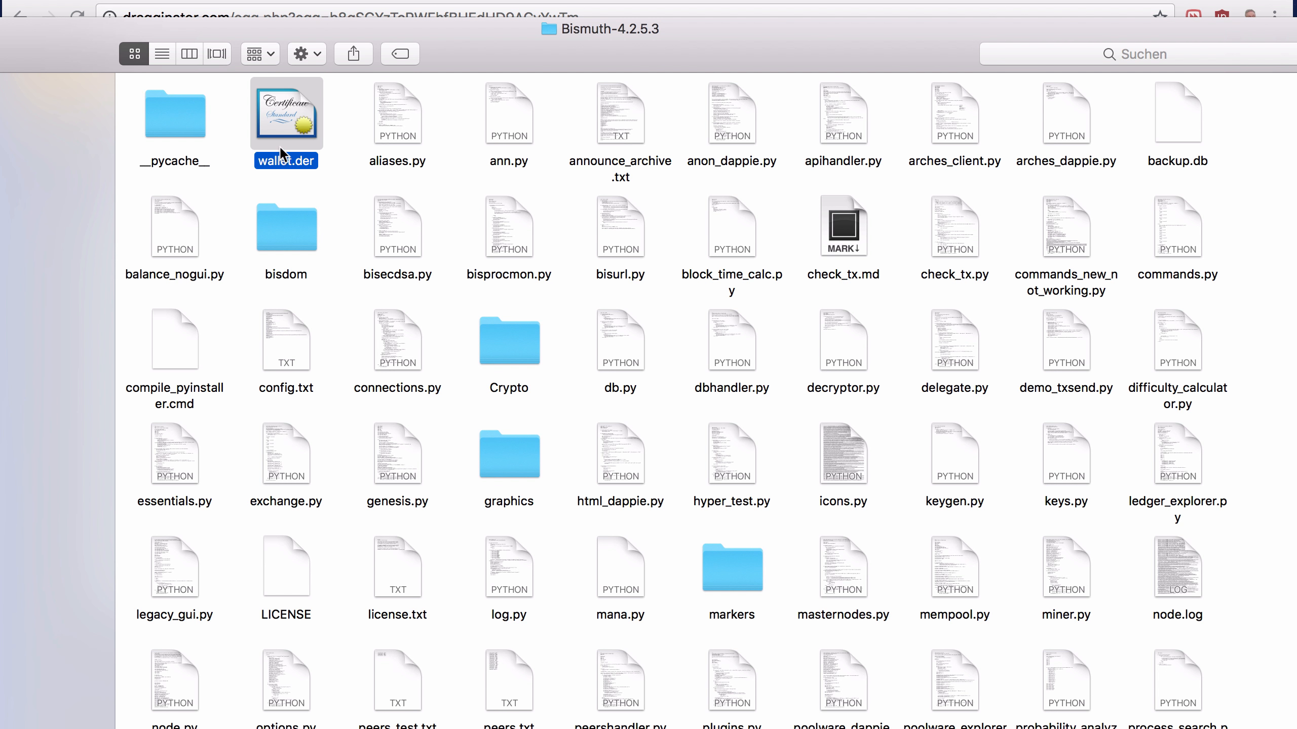
{"action": "mouse_move", "coordinate": [291, 138]}
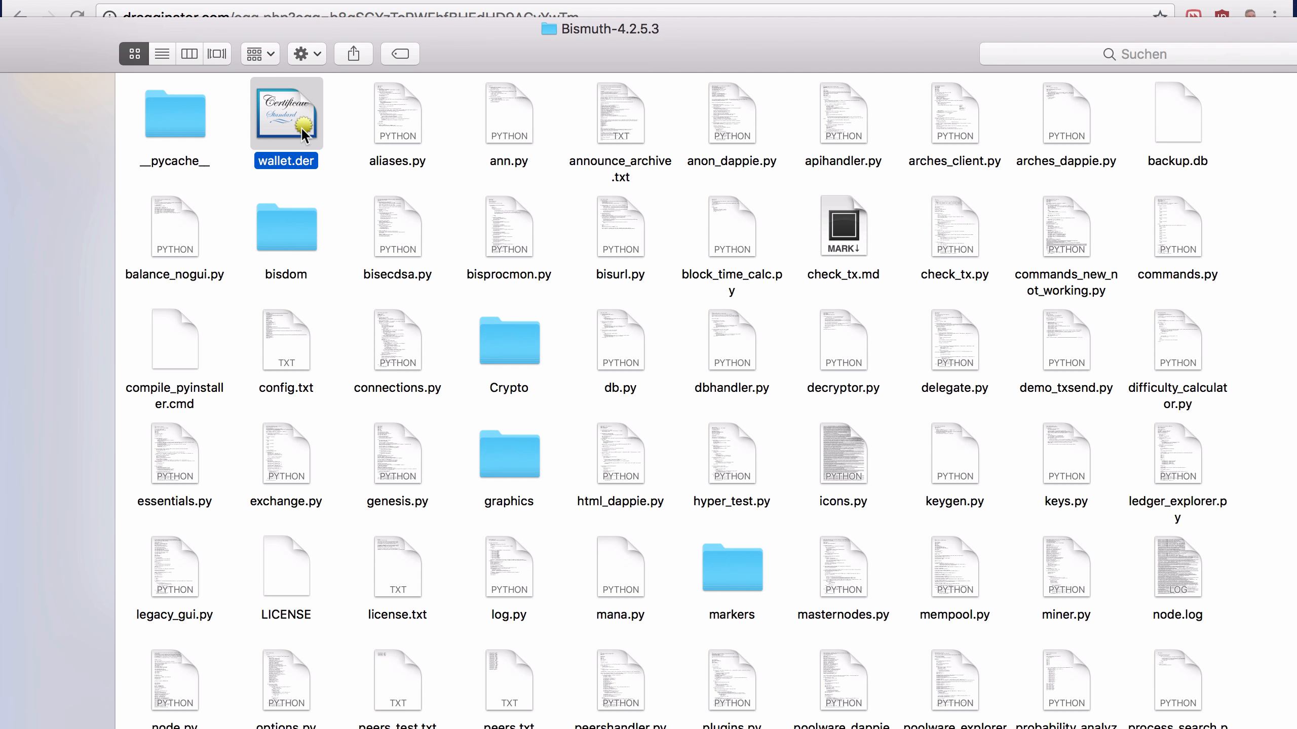
{"action": "mouse_move", "coordinate": [254, 119]}
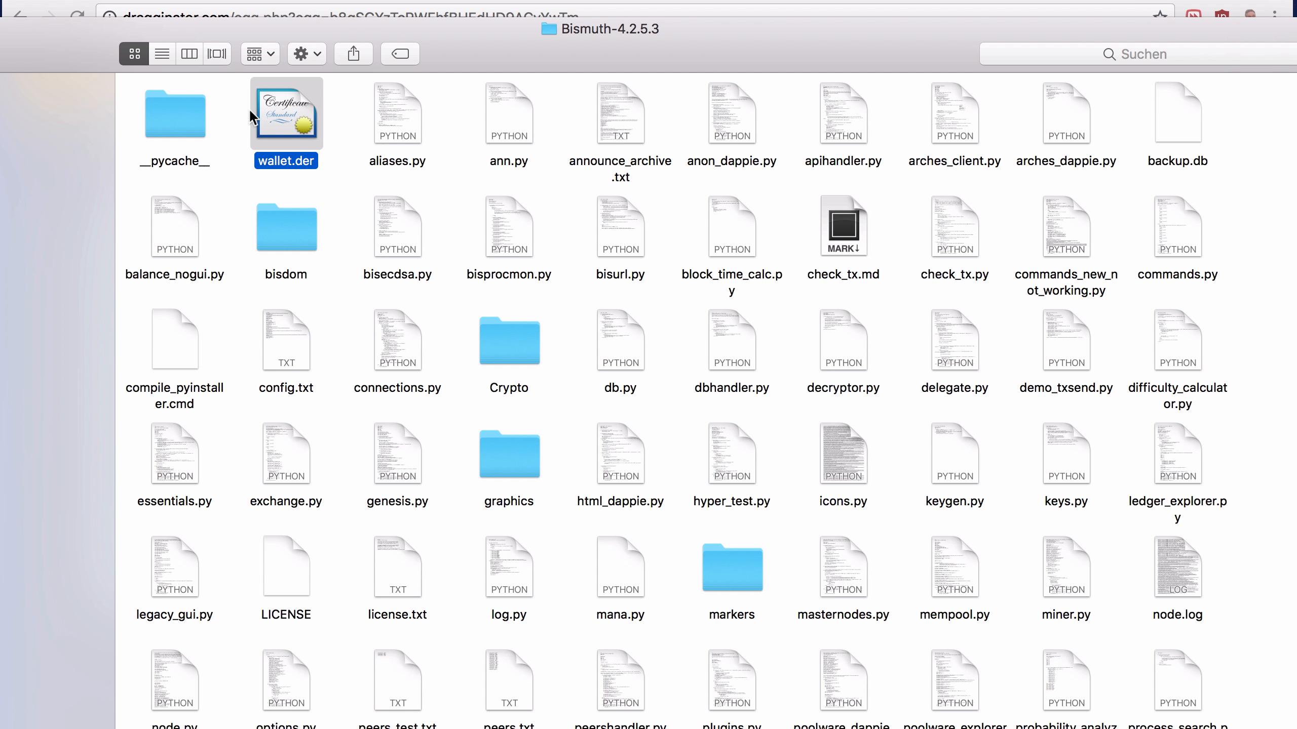